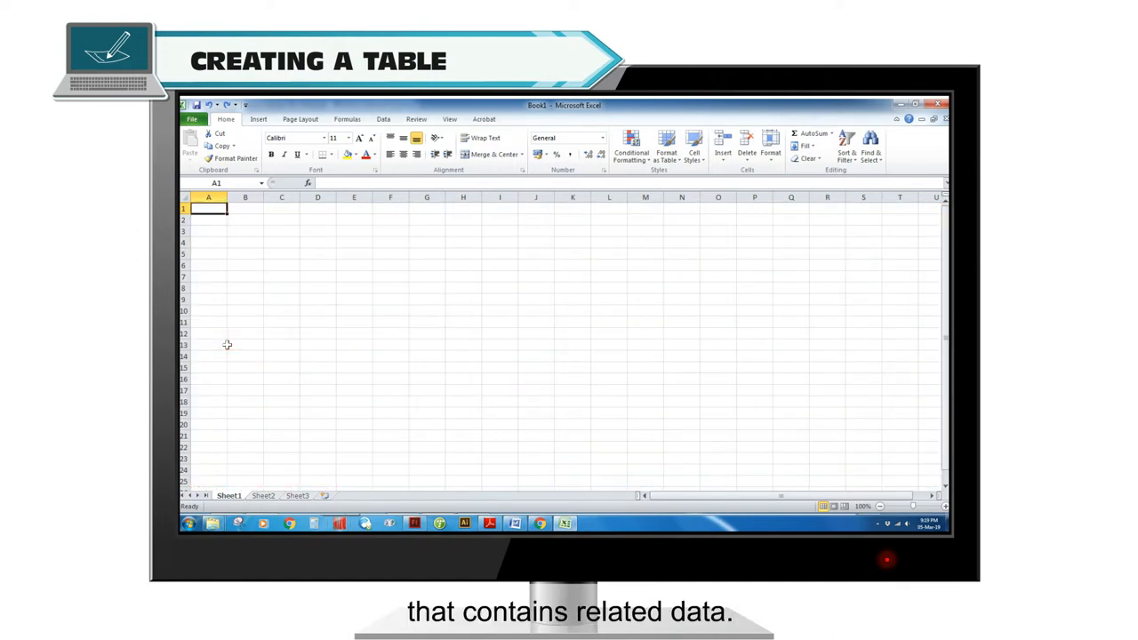
Enter the subject heading 'English' in row 1 of the marks table
type("English")
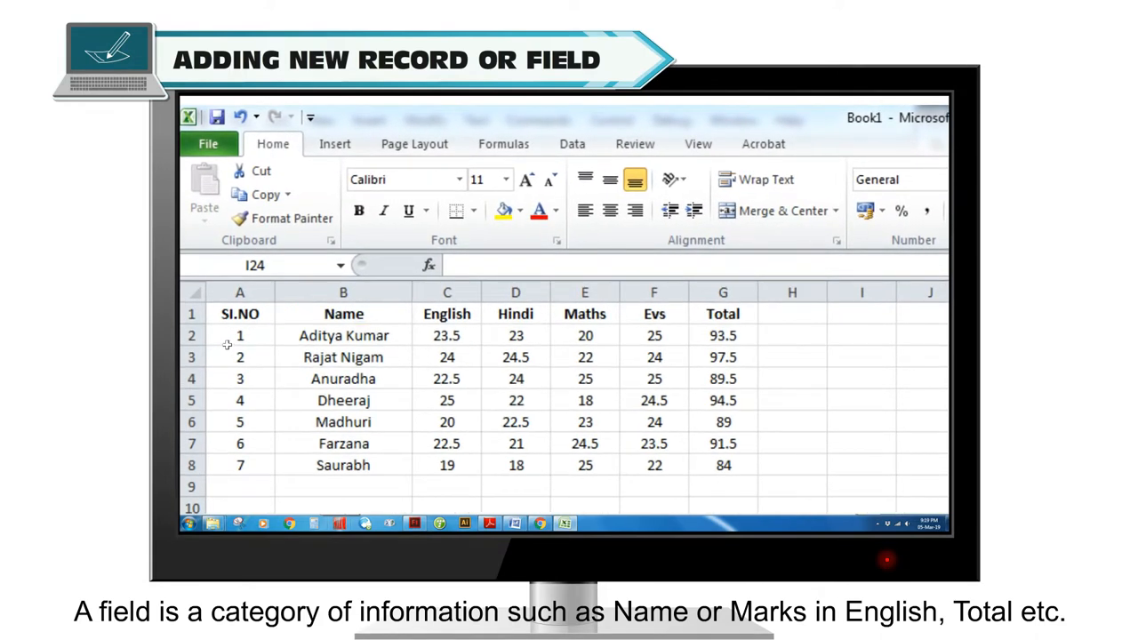
Insert a blank row before Dheeraj's record and start typing 'Dheer'
left_click(723, 313)
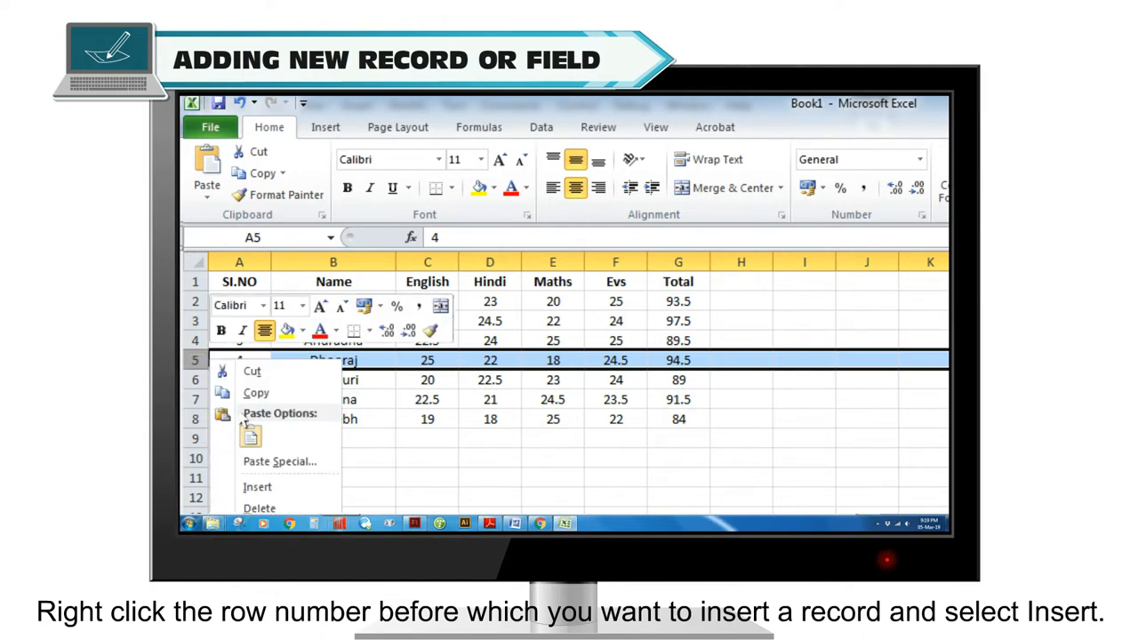
left_click(257, 487)
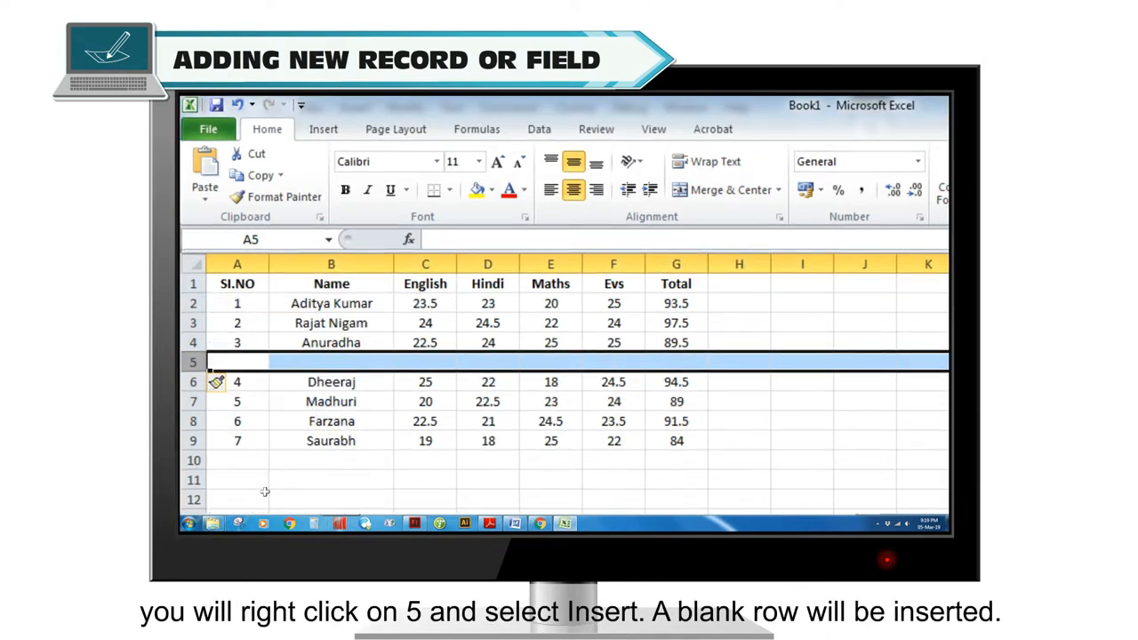
type("Dheeraj")
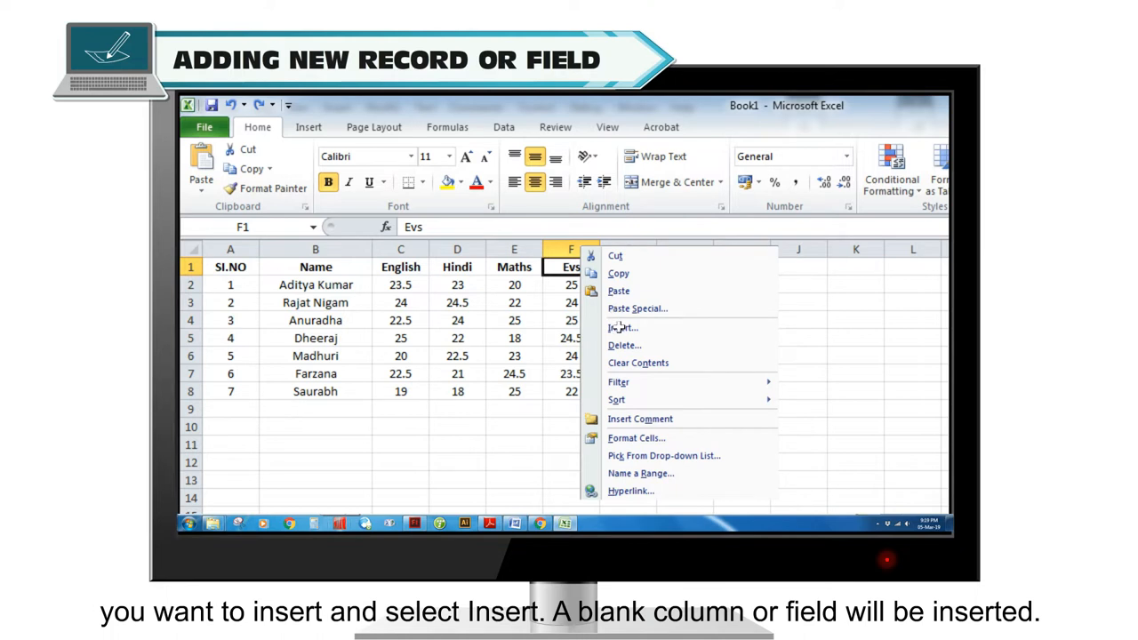
Insert a blank column before the Evs heading and name it 'Ssc'
left_click(621, 327)
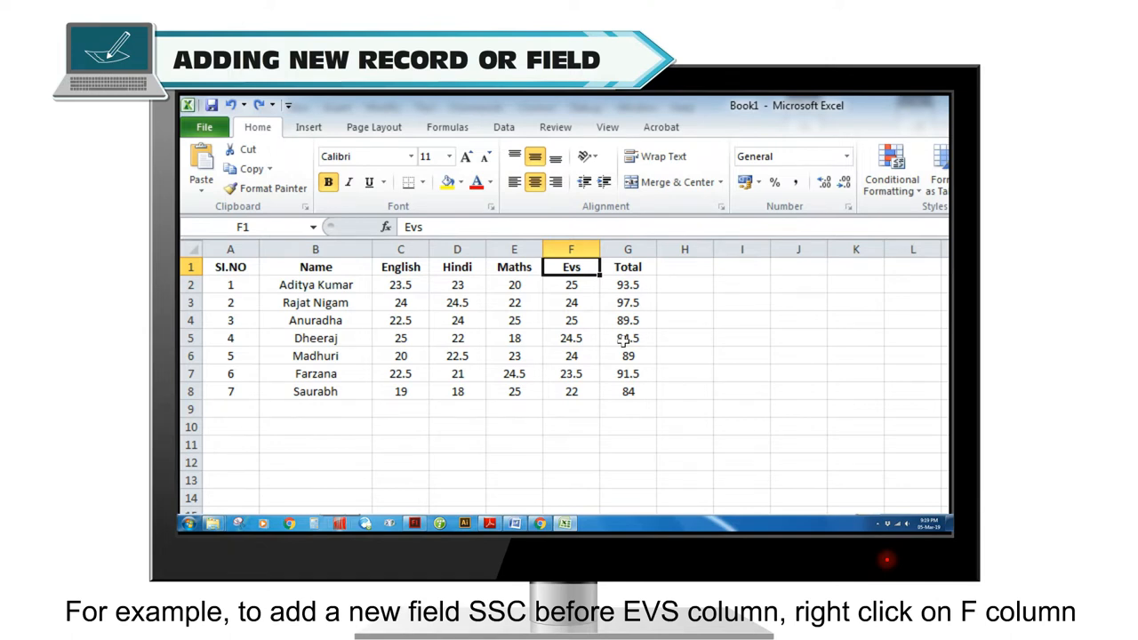
mouse_move(570, 267)
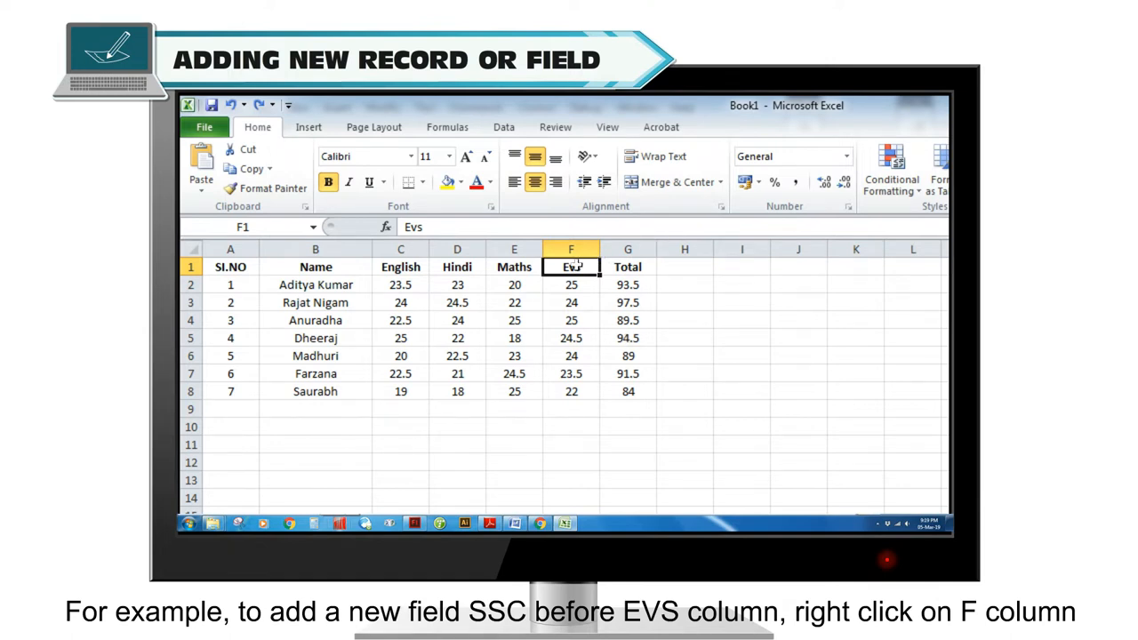
right_click(571, 267)
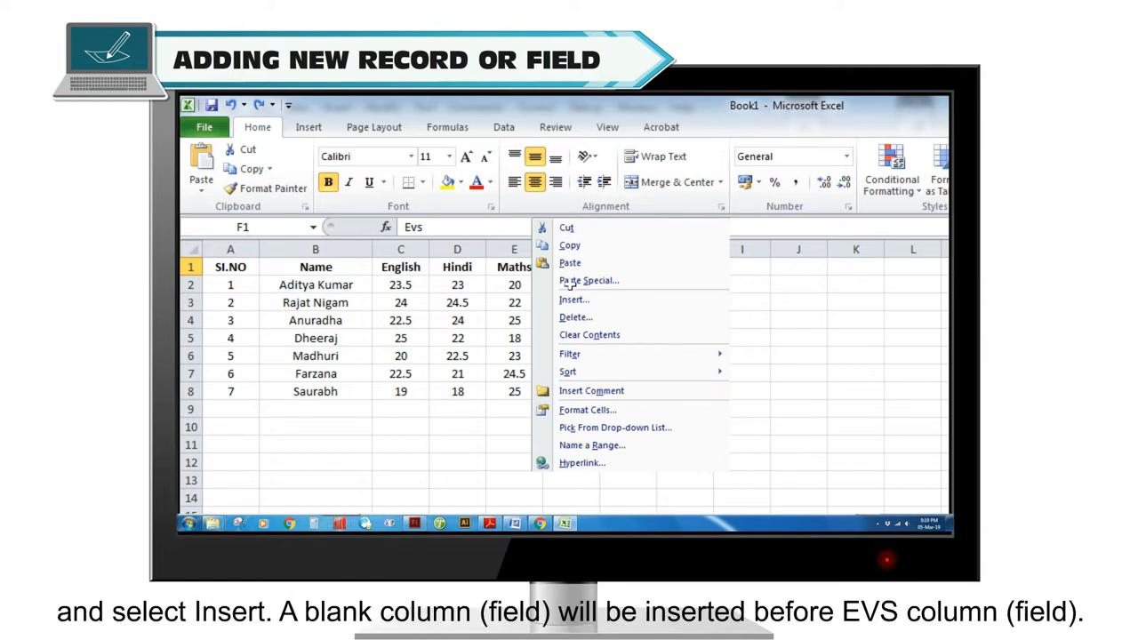
left_click(573, 300)
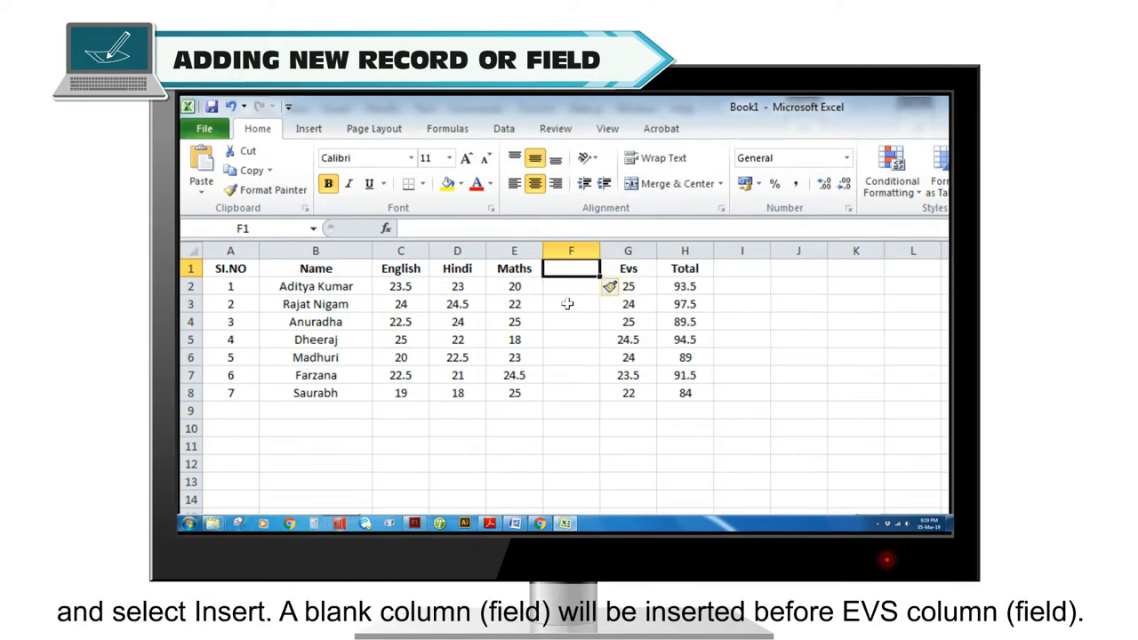
type("Ssc")
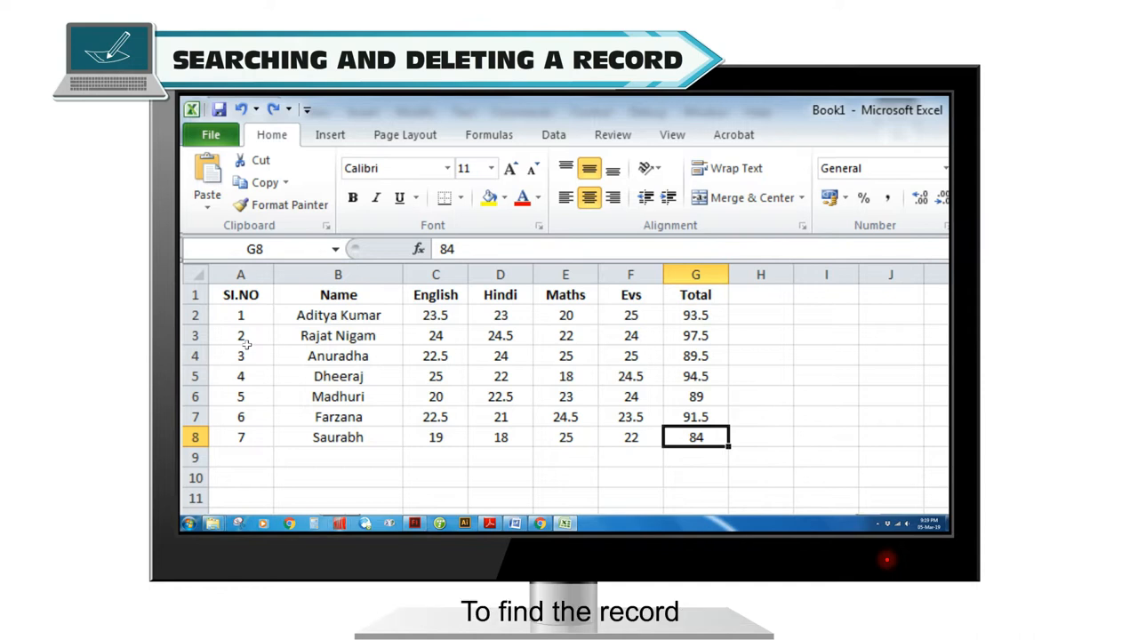
Use Find & Select to find all cells containing 22.5, listing three matches
left_click(874, 142)
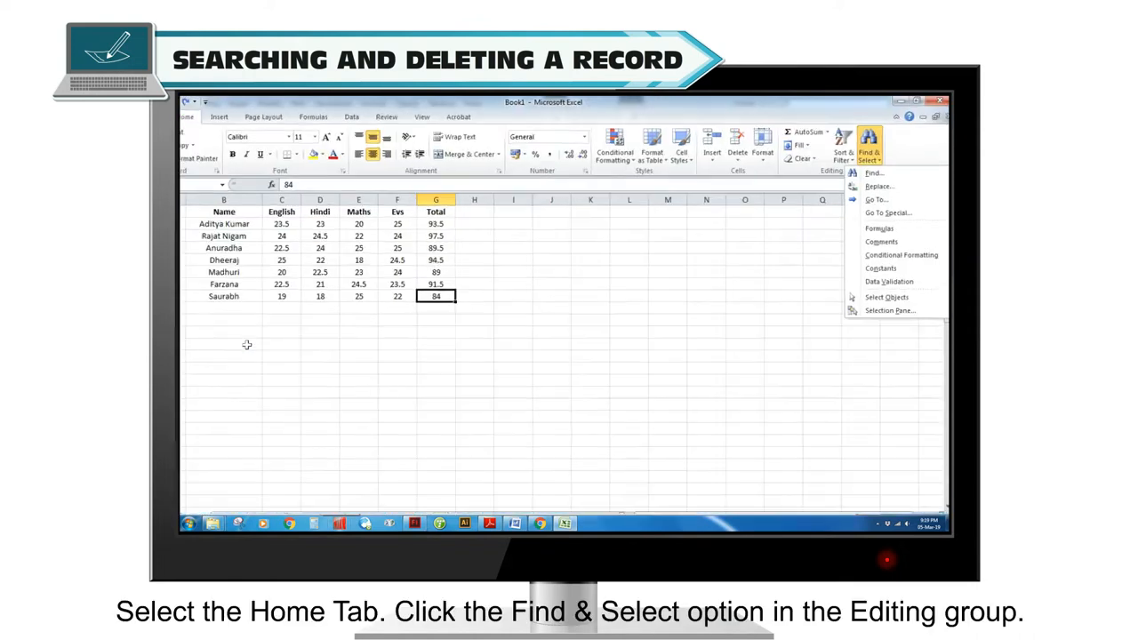
left_click(869, 144)
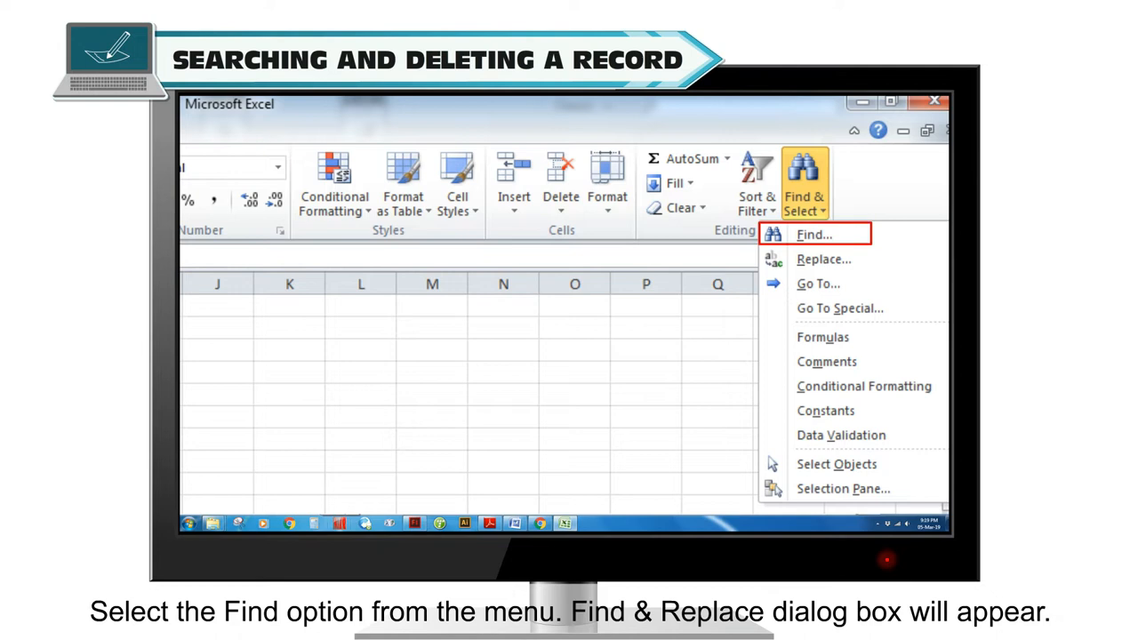
left_click(813, 234)
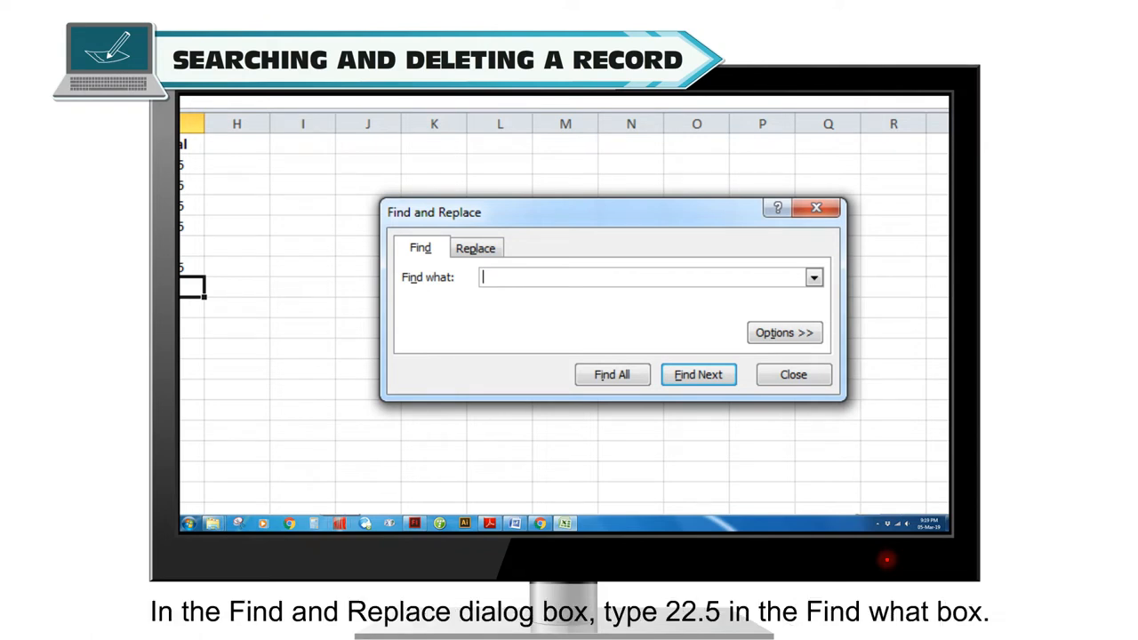
type("22.5")
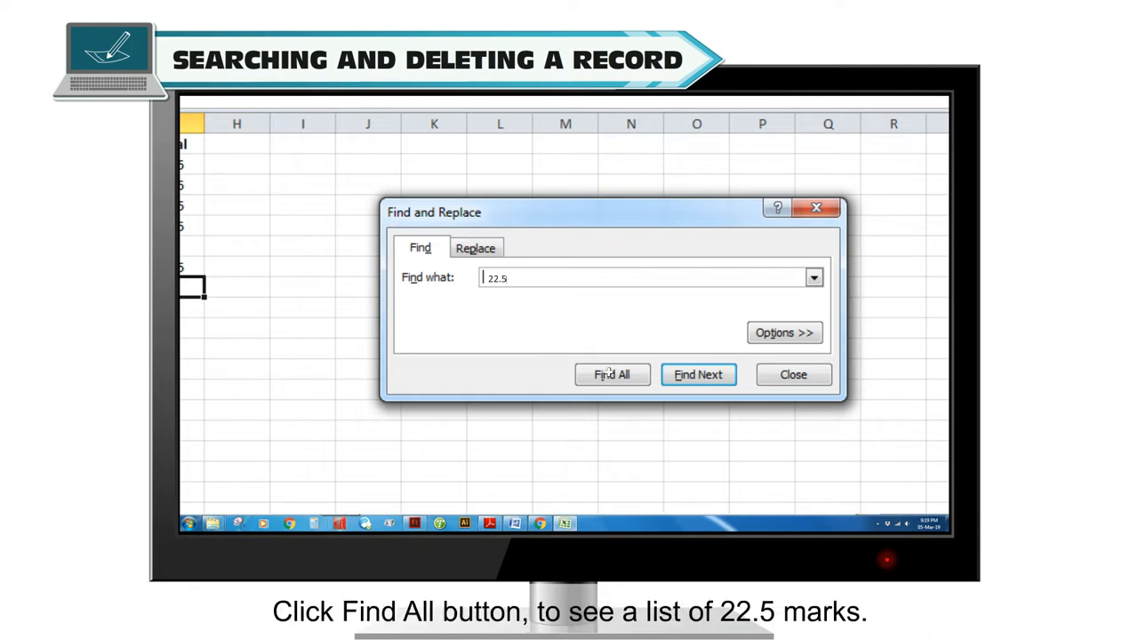
left_click(612, 374)
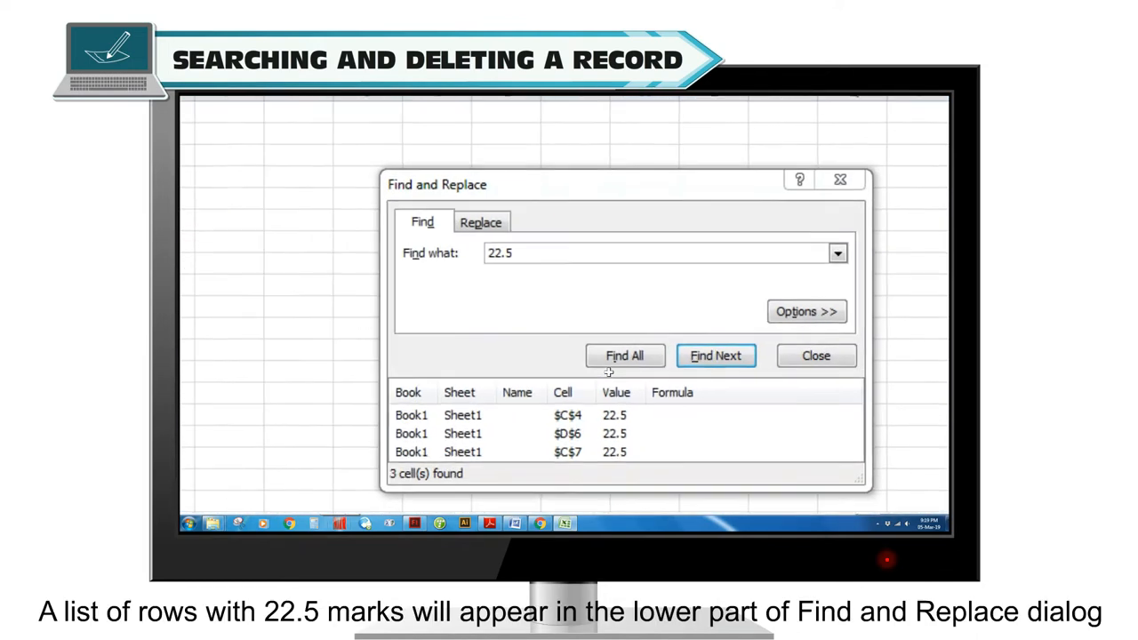
left_click(624, 355)
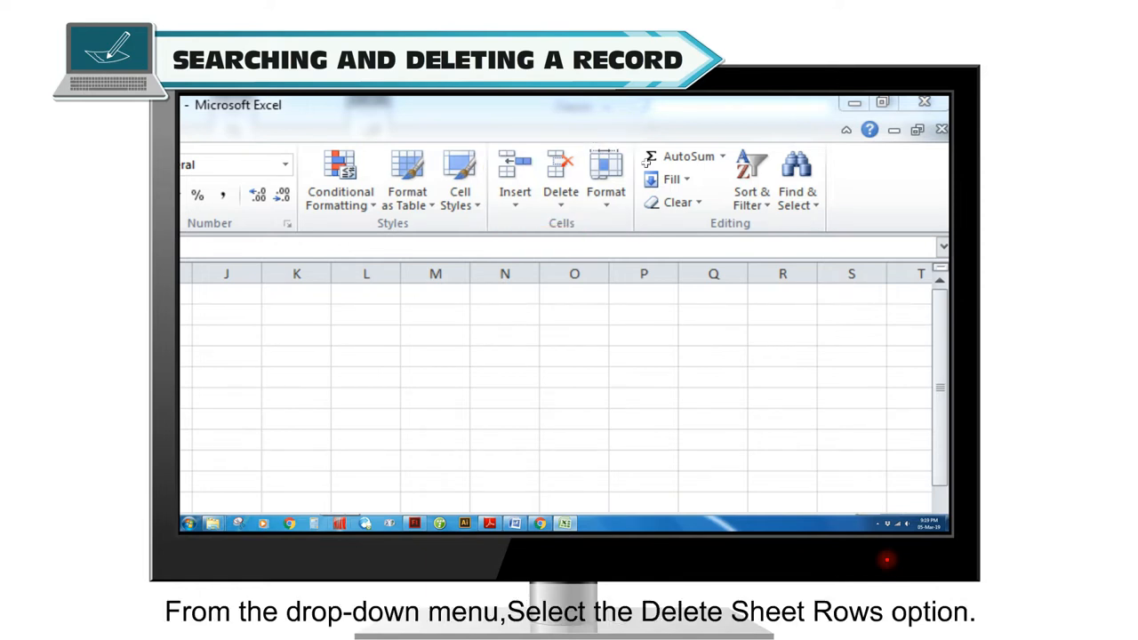
Delete the found record's row using Delete Sheet Rows
left_click(621, 174)
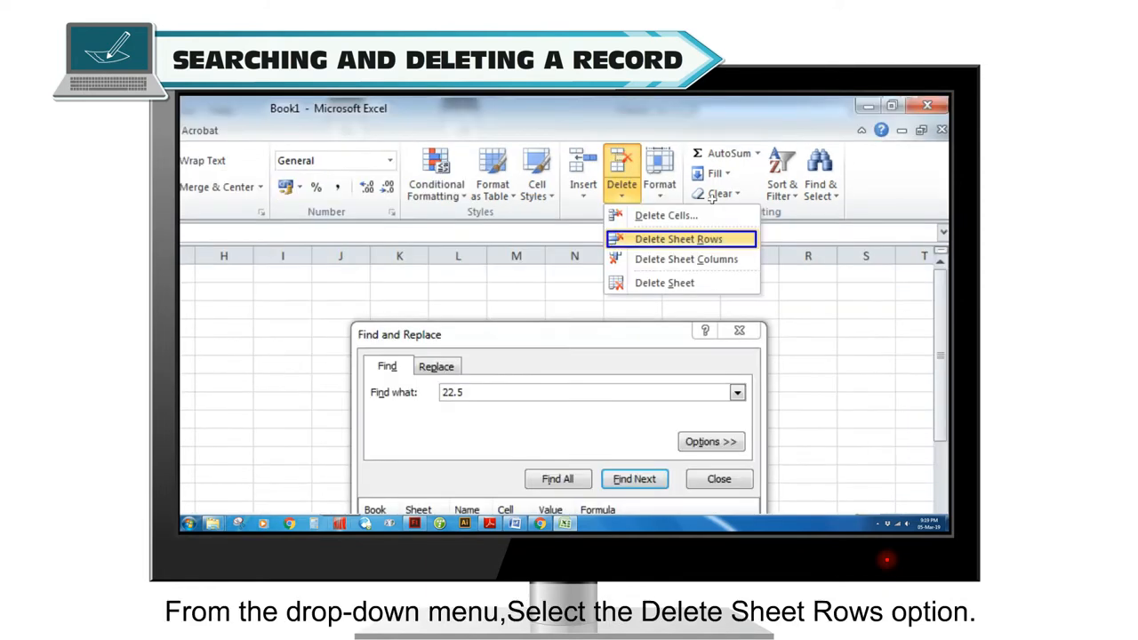
left_click(678, 238)
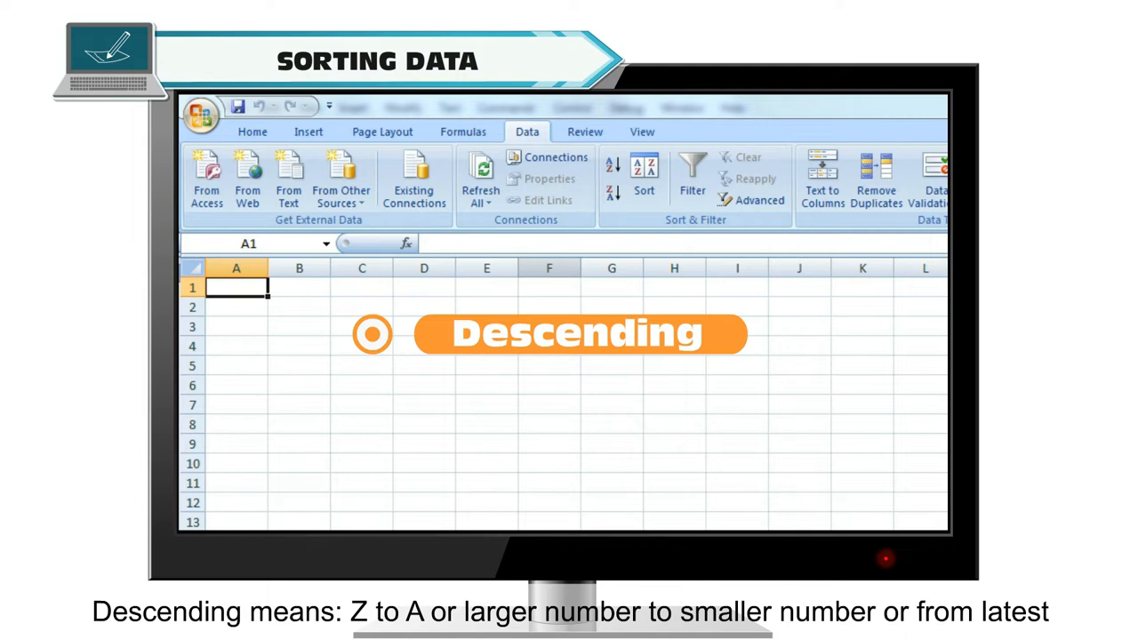
Paste the seven-student marks table back into Sheet1 for sorting
left_click(612, 170)
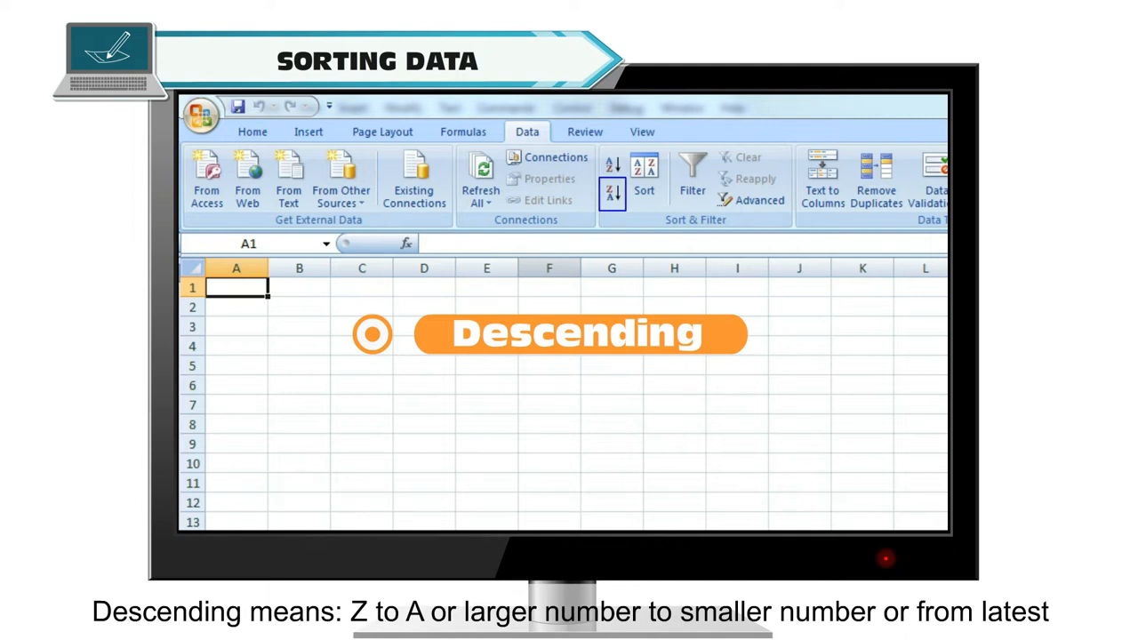
left_click(612, 193)
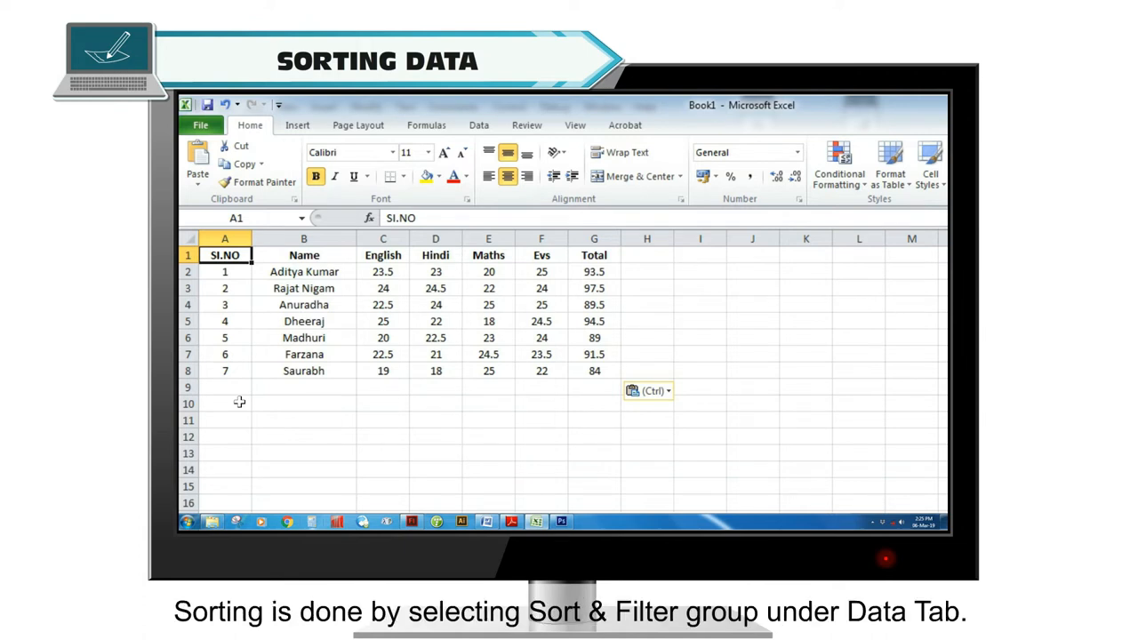
Select the seven student records, open Data > Sort, and pick the sort order
left_click(479, 124)
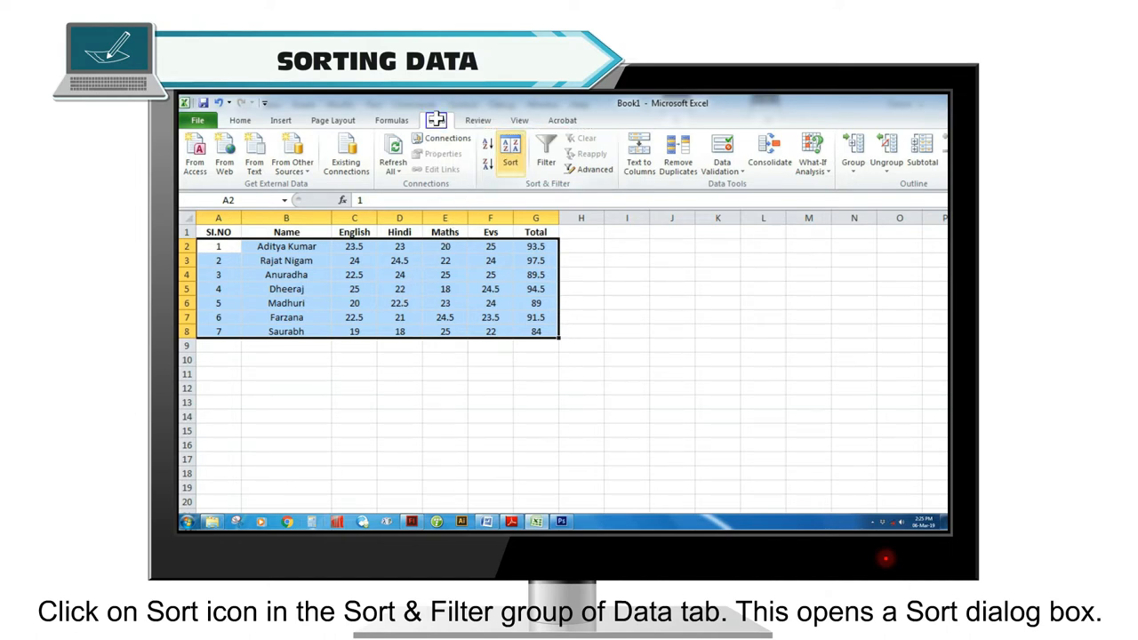
left_click(509, 151)
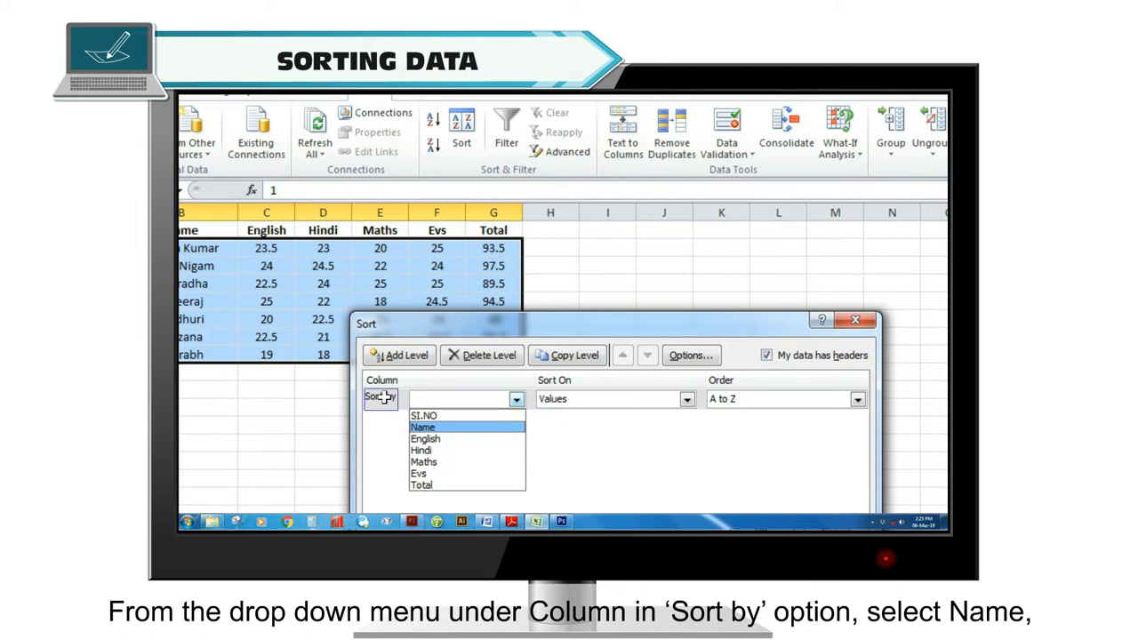
mouse_move(487, 421)
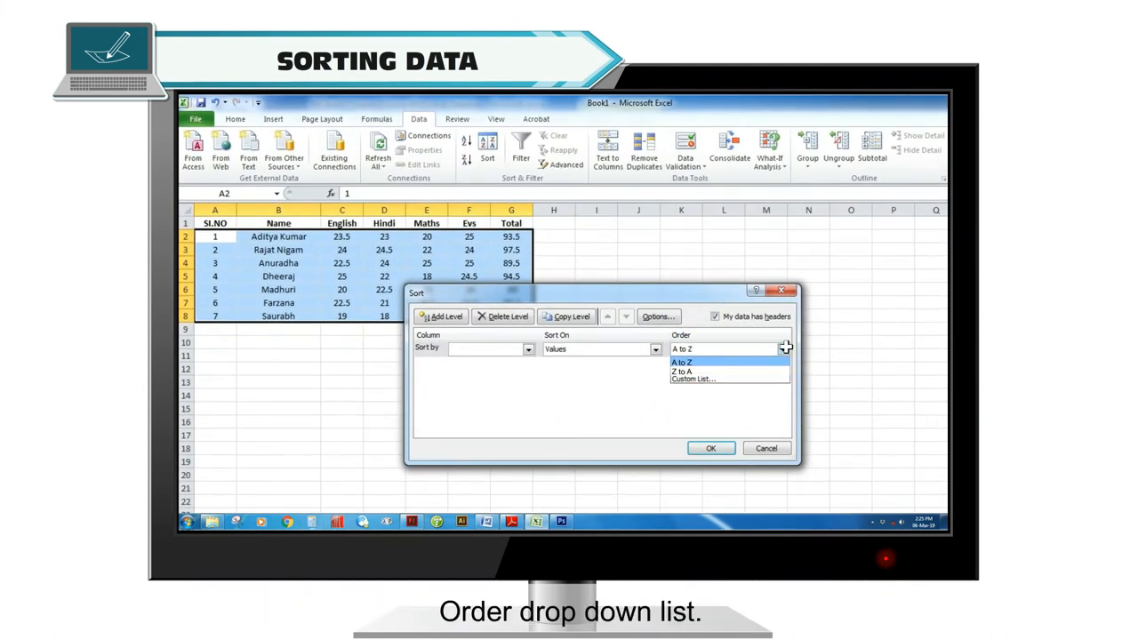
left_click(711, 448)
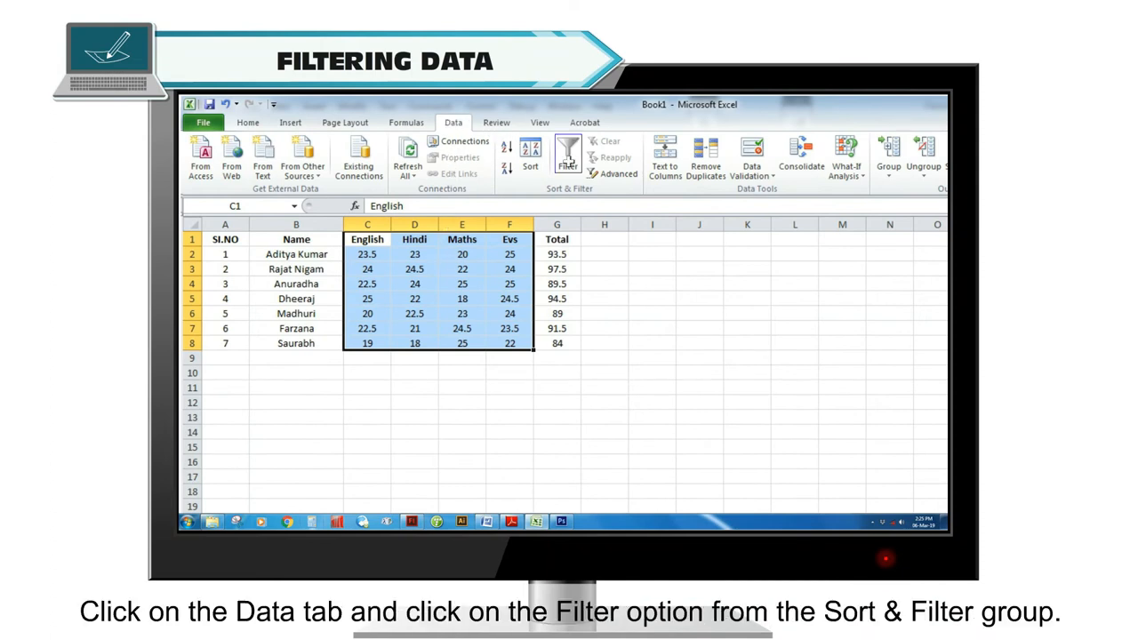
Turn on column filters and uncheck English score 23.5 to hide it
left_click(568, 158)
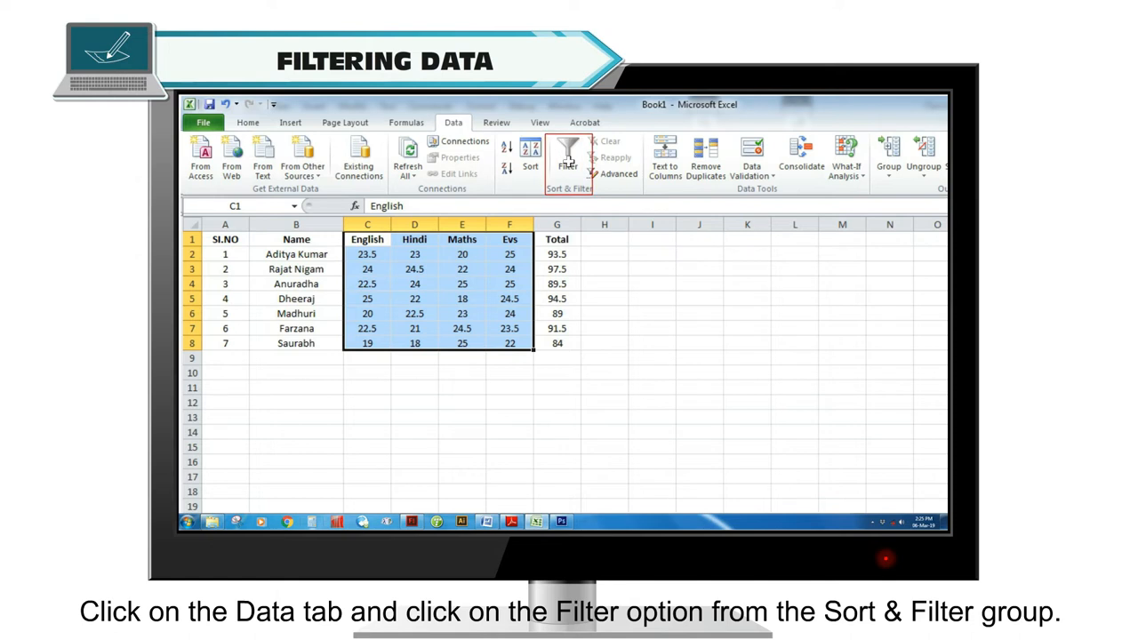
left_click(568, 160)
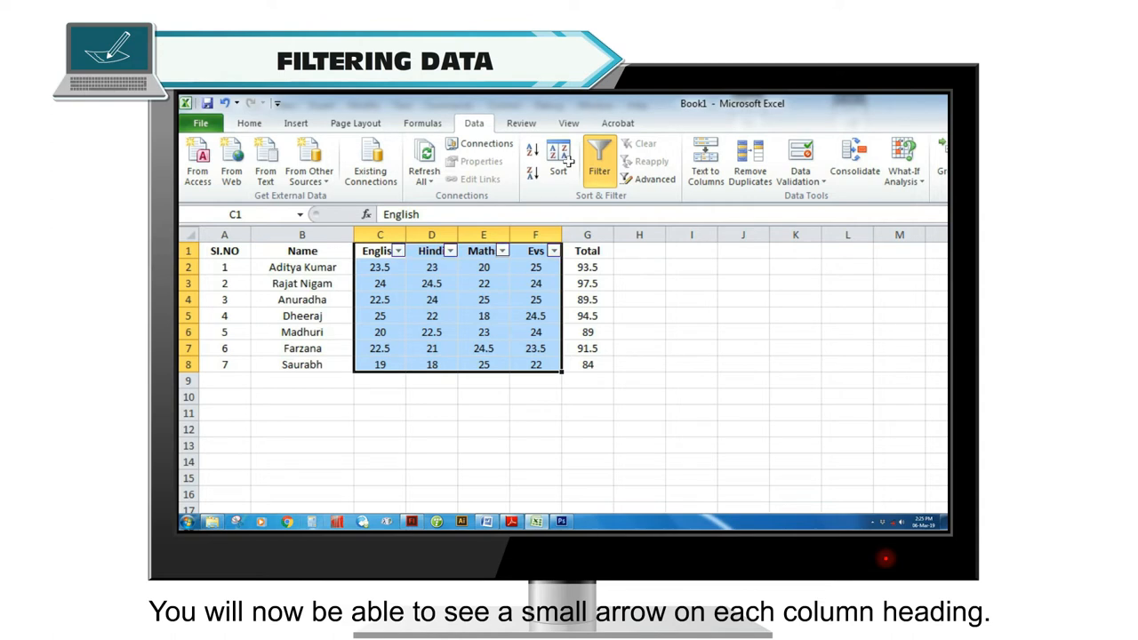
left_click(398, 250)
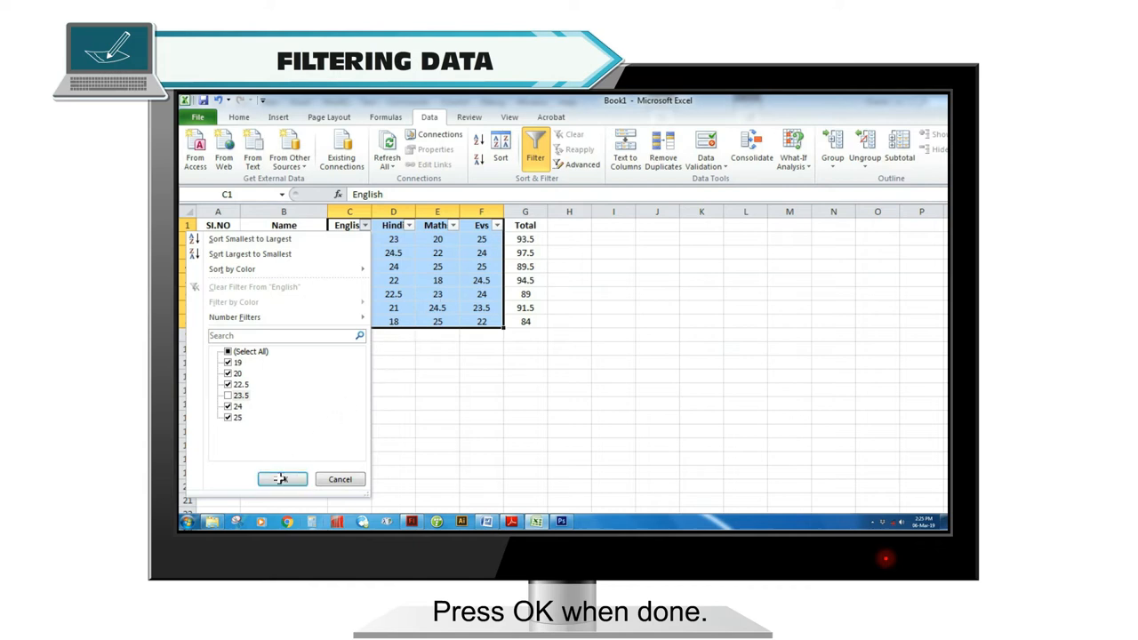
left_click(281, 479)
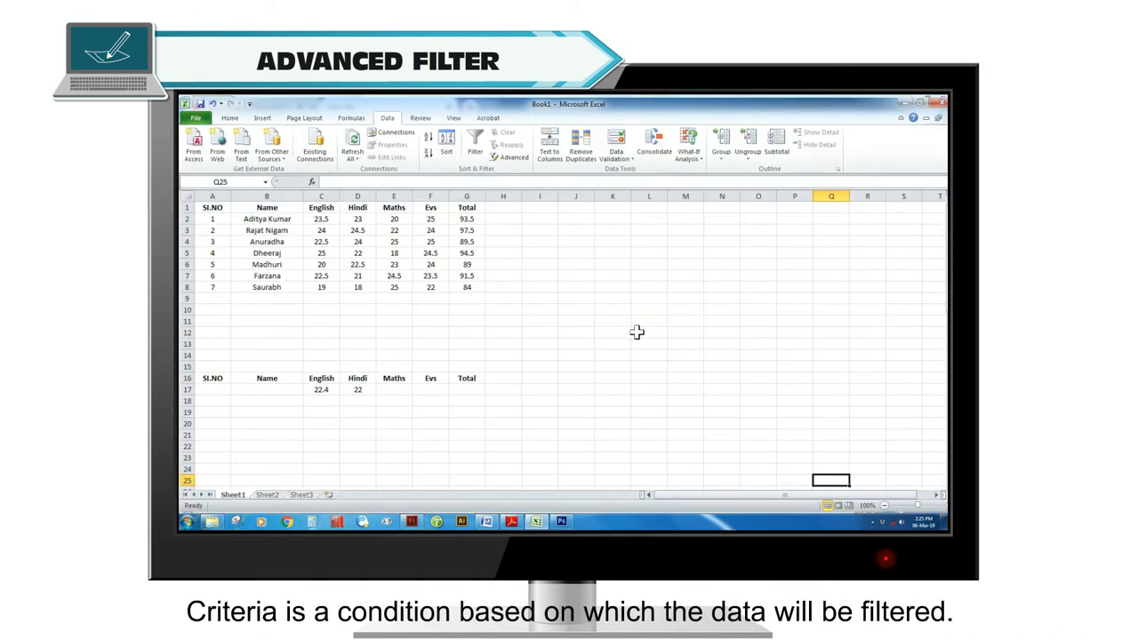
Select across the unfiltered marks table with English 22.4, Hindi 22 criteria below
left_click_drag(212, 378, 467, 390)
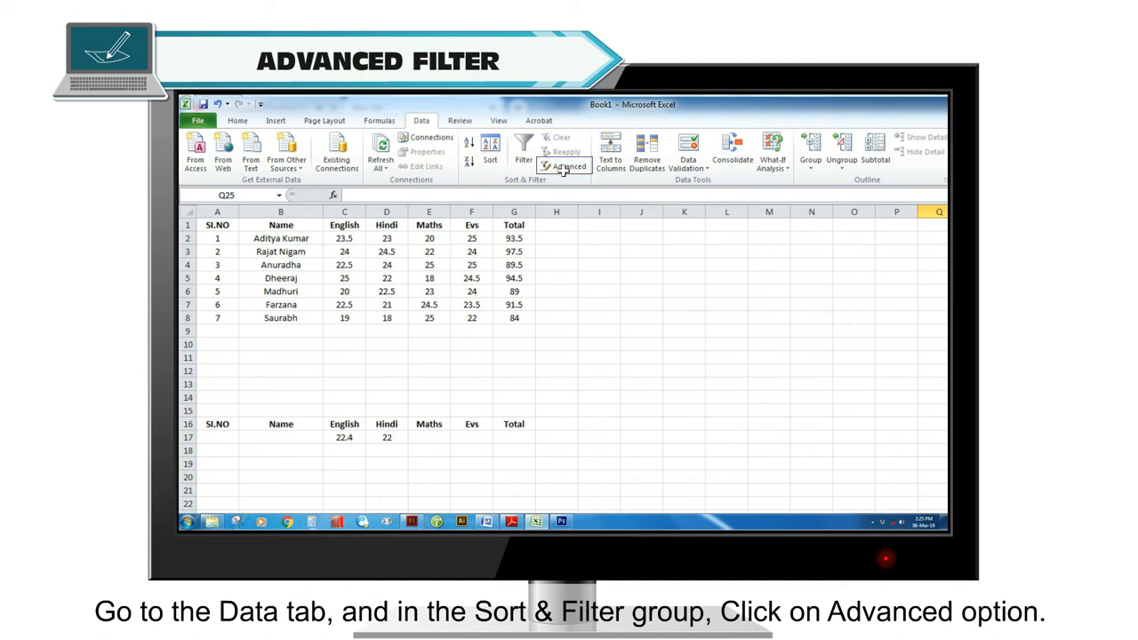
In Advanced Filter, set rows 16–17 as criteria and copy results elsewhere
left_click(568, 167)
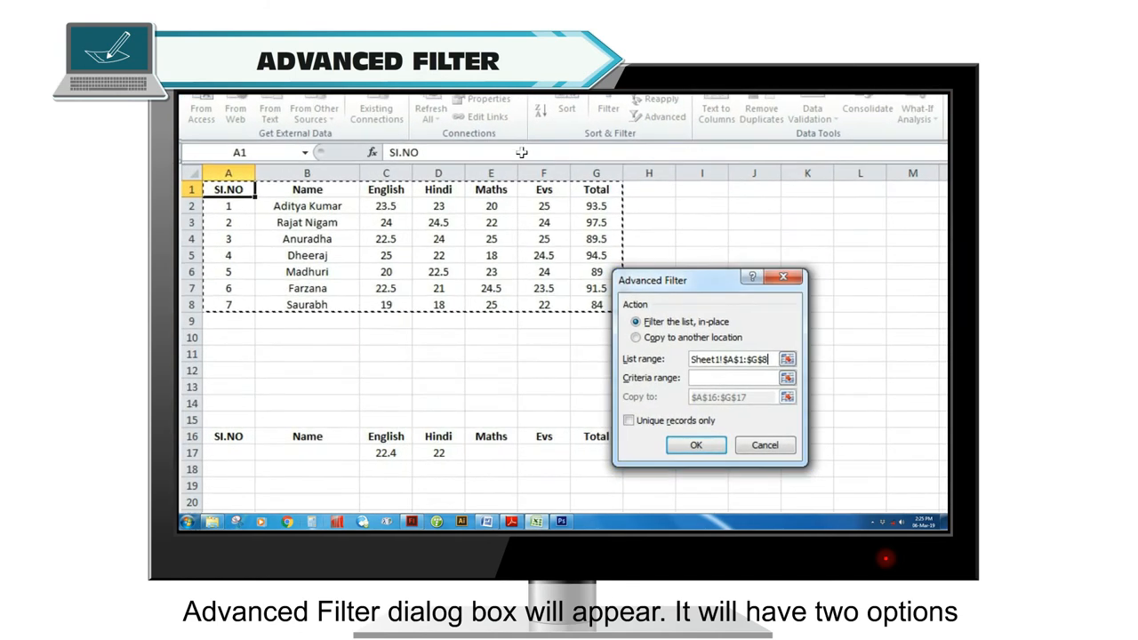
left_click(635, 321)
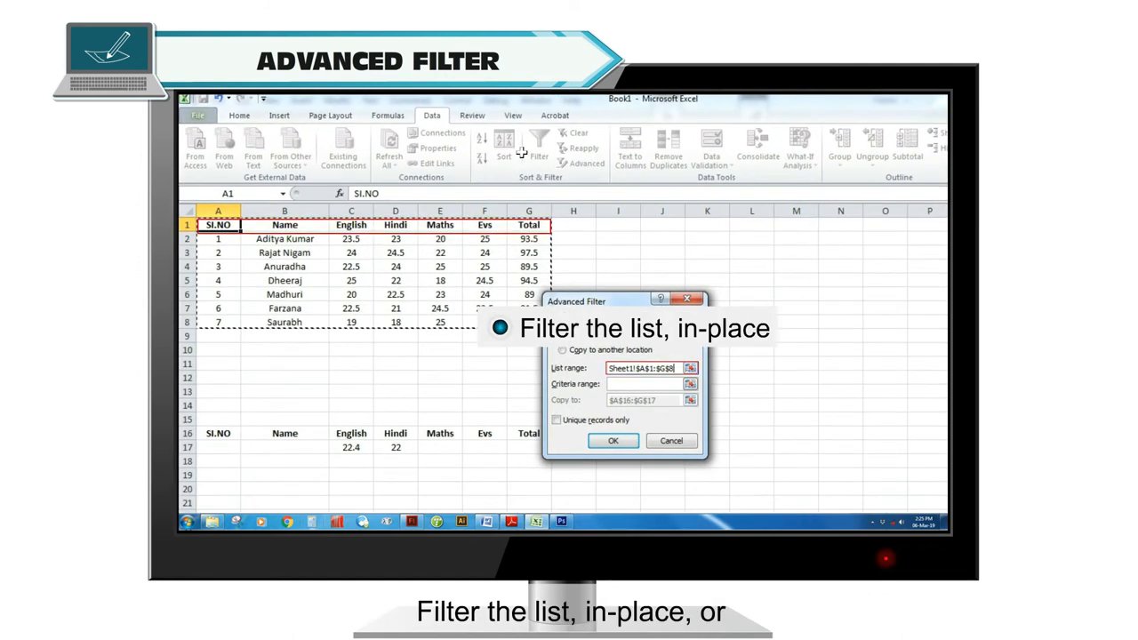
left_click(562, 349)
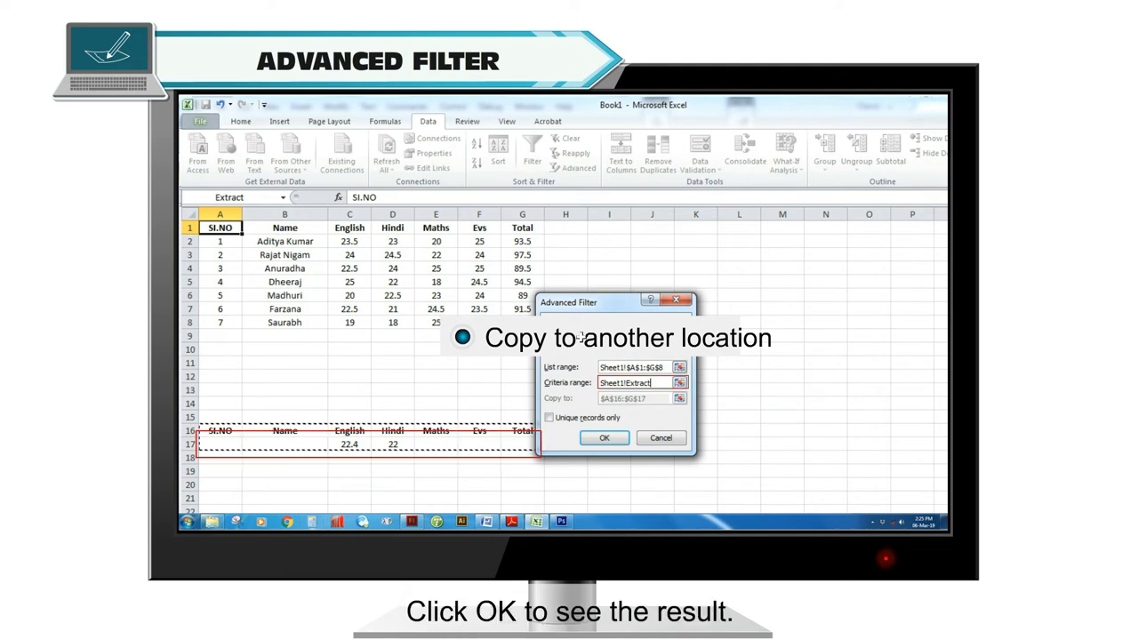
left_click(603, 438)
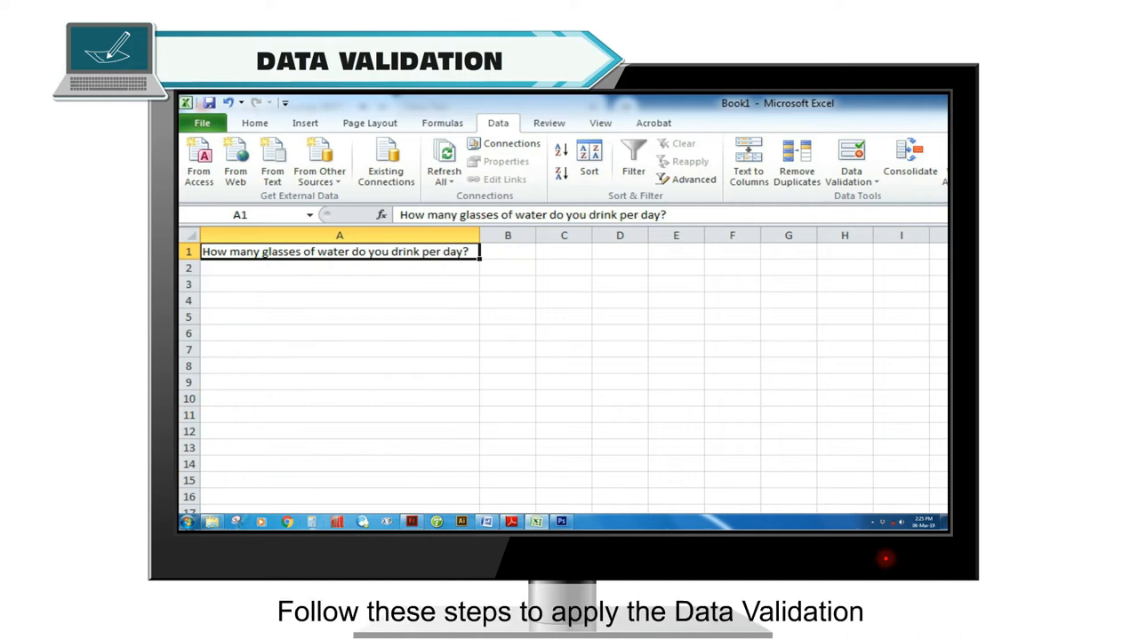
Start a validation rule on B1 allowing whole numbers with the between condition
left_click(508, 251)
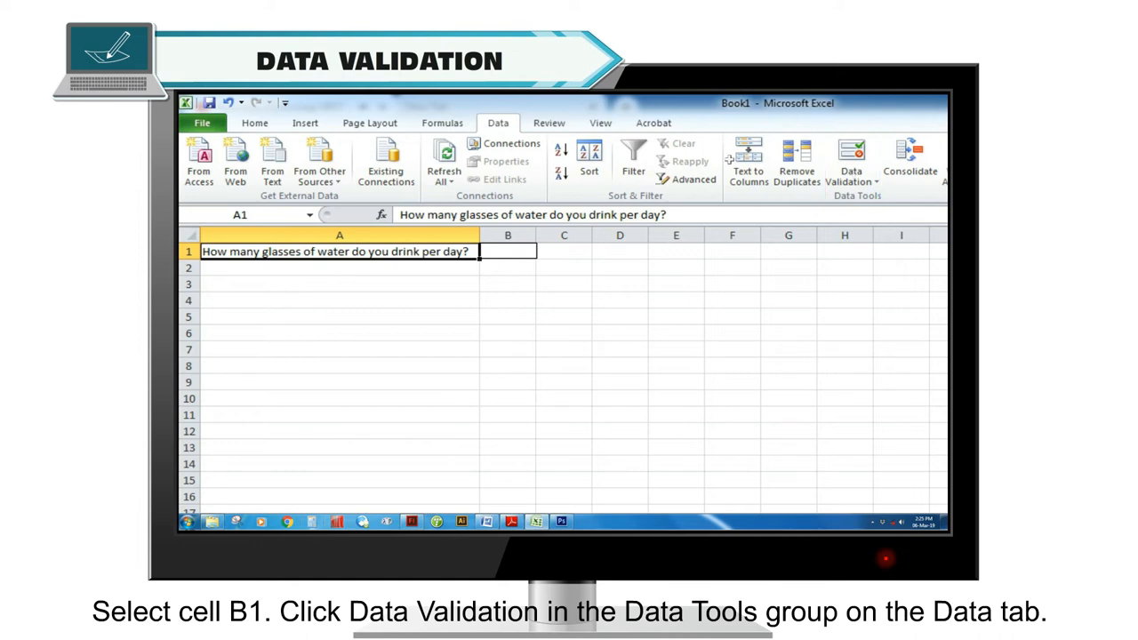
left_click(851, 160)
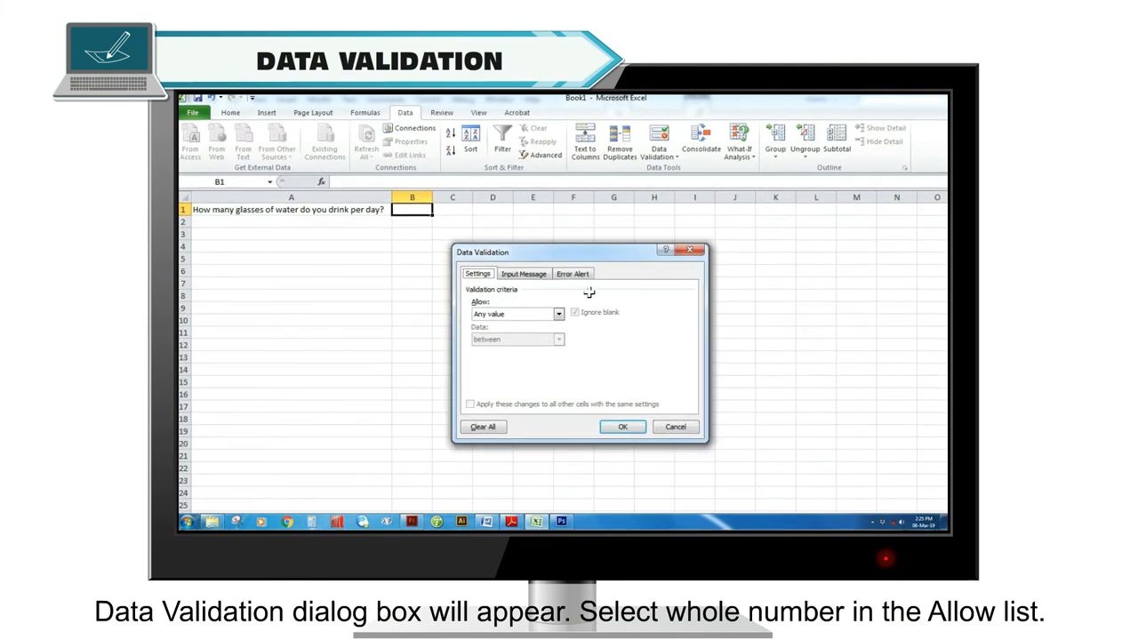
left_click(754, 345)
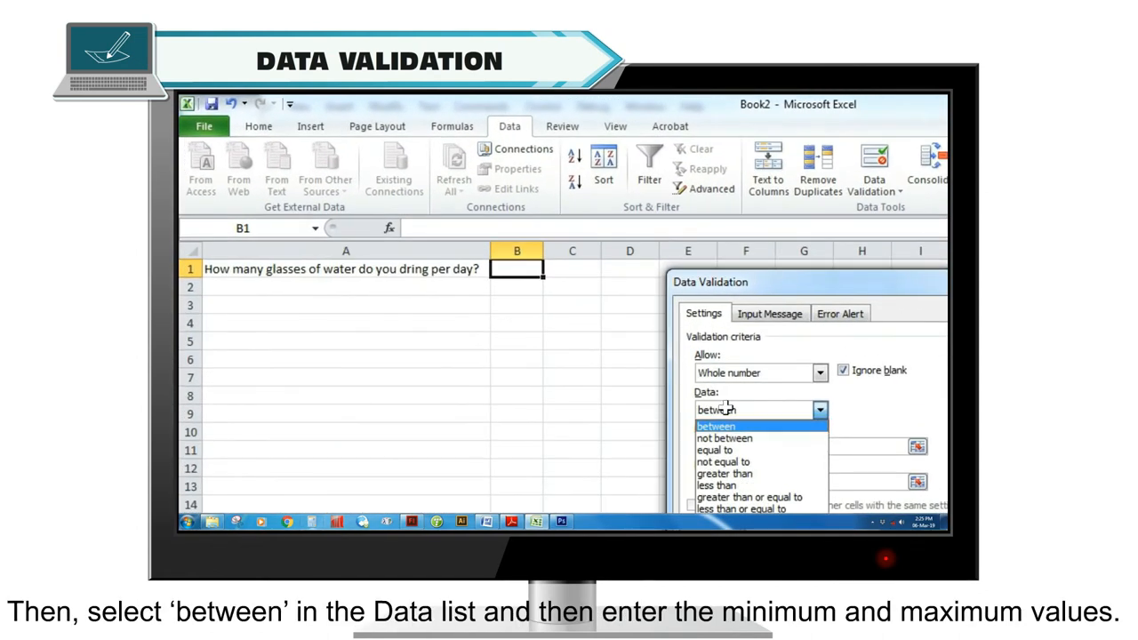
left_click(716, 426)
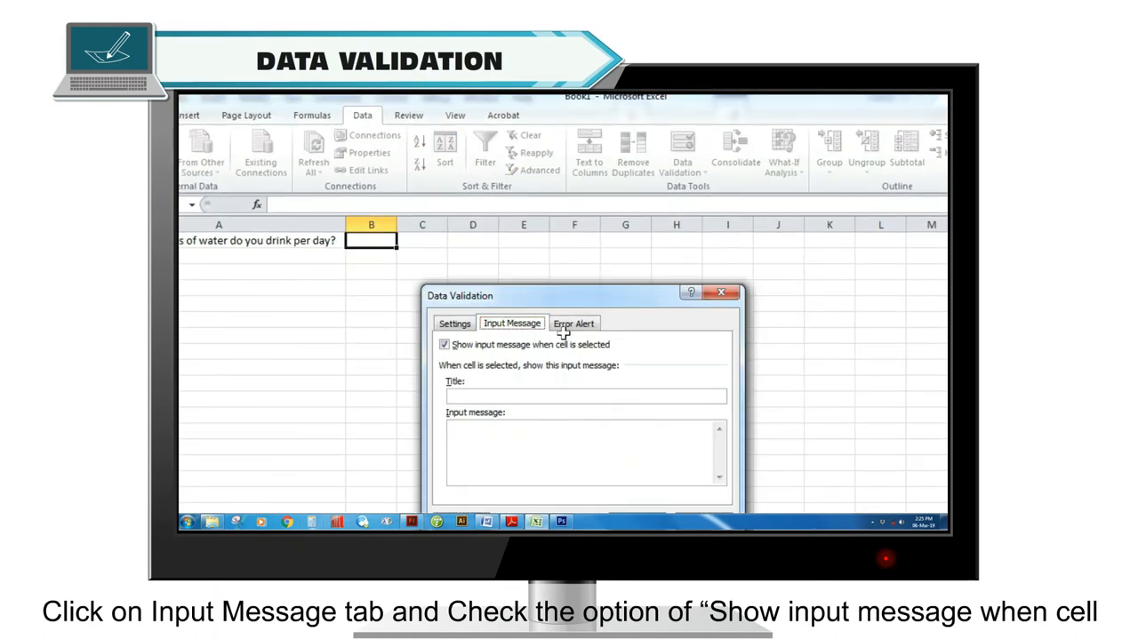
Turn on B1's input message titled 'Glasses of water' with text 'Please Enter Whole Nur'
left_click(443, 344)
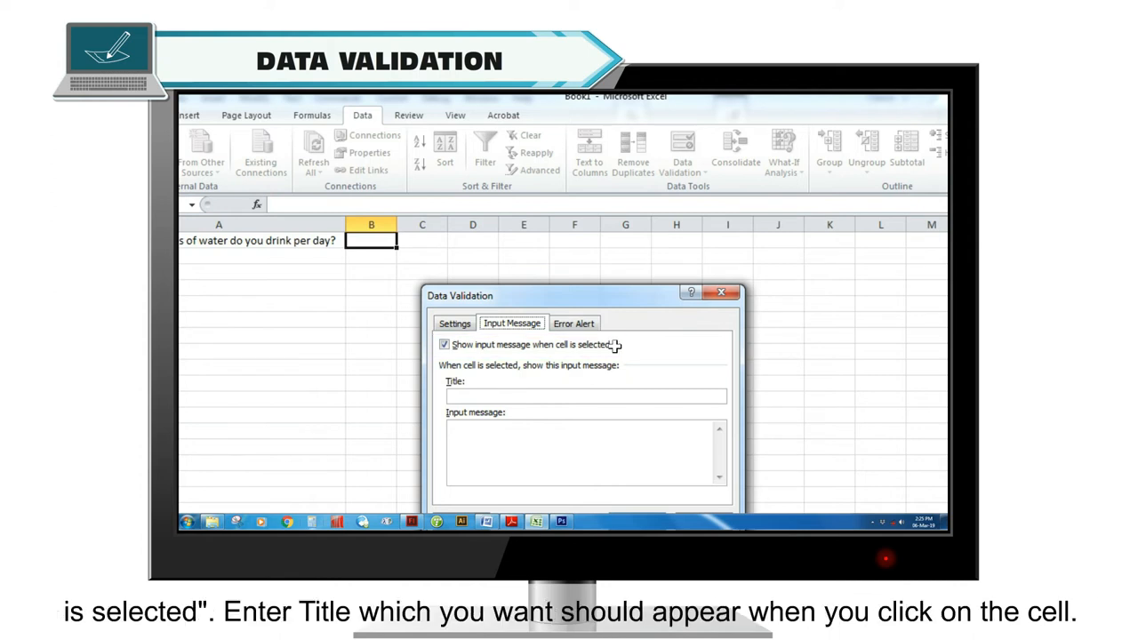
left_click(586, 396)
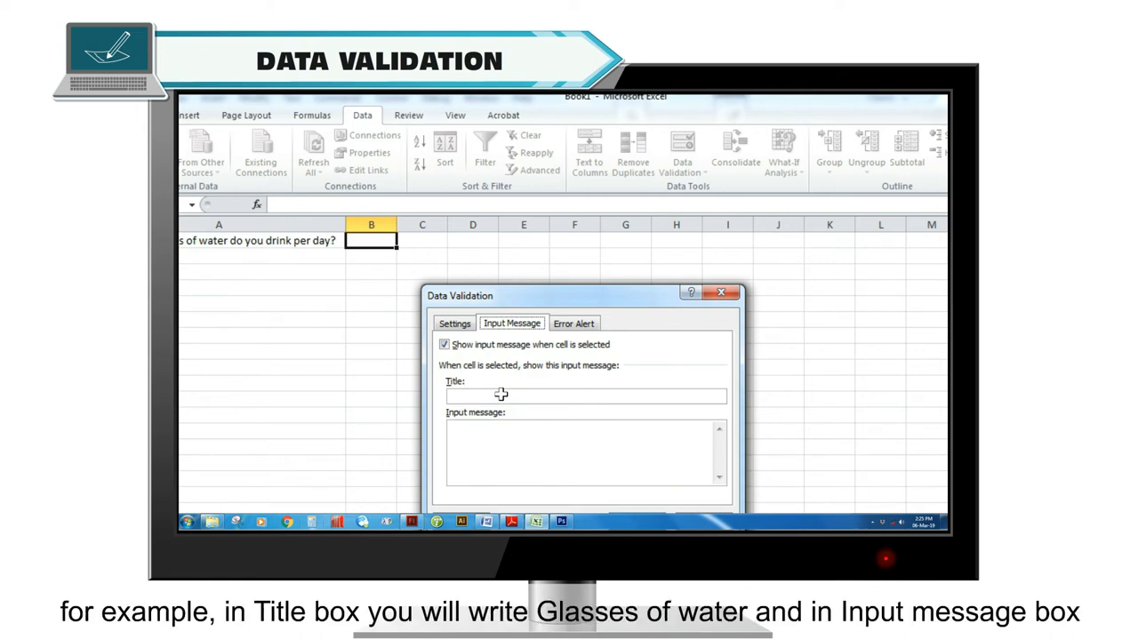
type("Glasses of water")
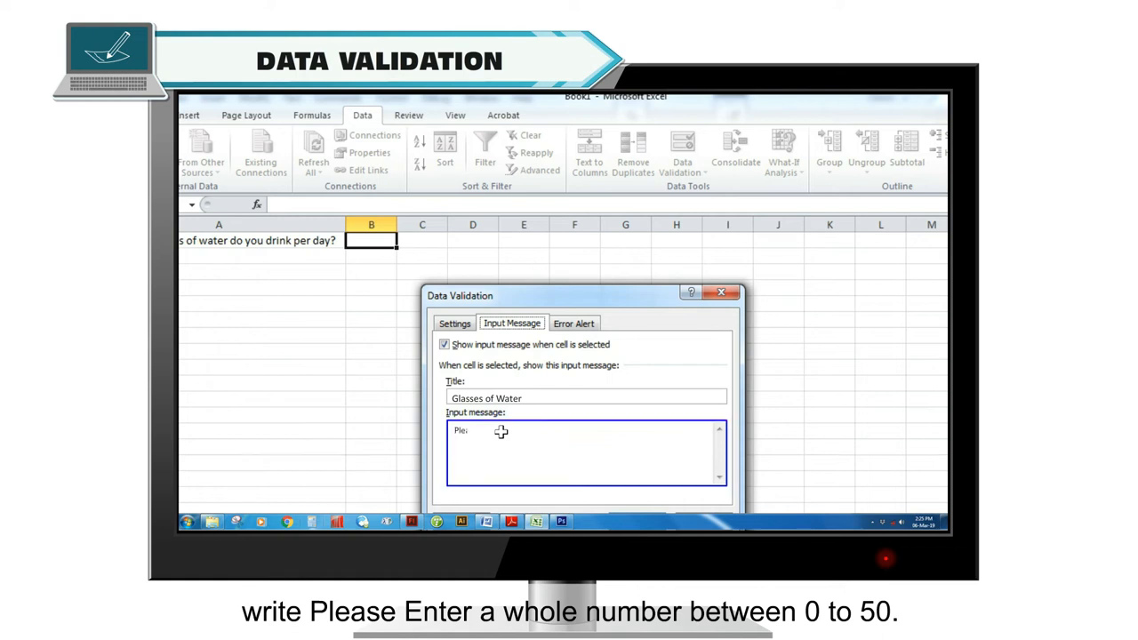
type("Please Enter Whole Nur")
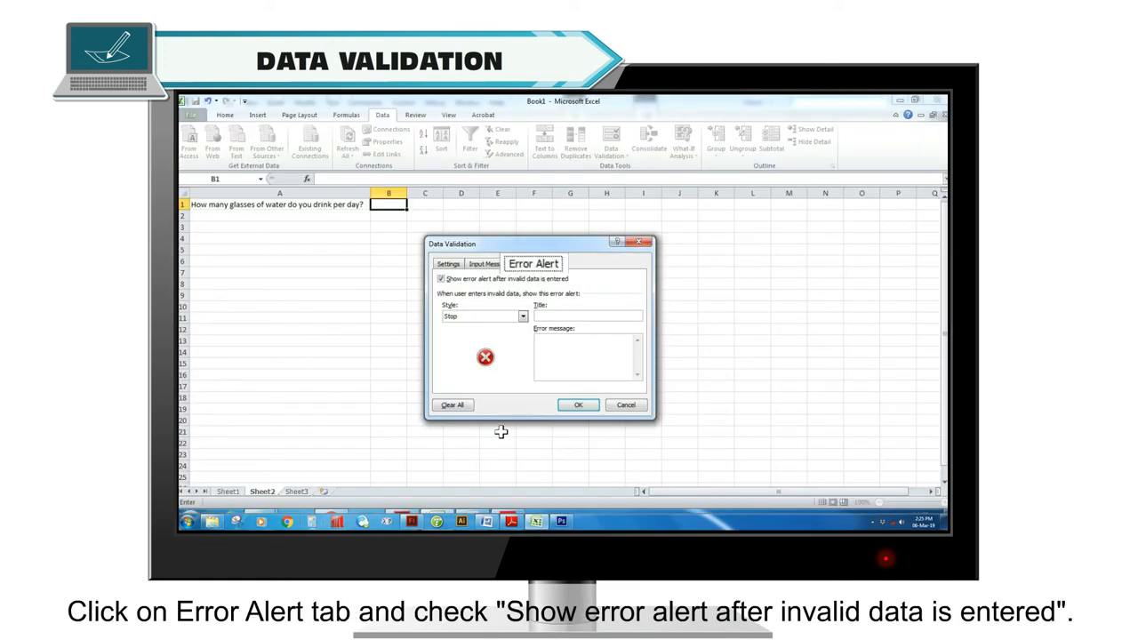
Set B1's error alert title to 'Invalid Number' with message 'Drinking too much'
left_click(441, 278)
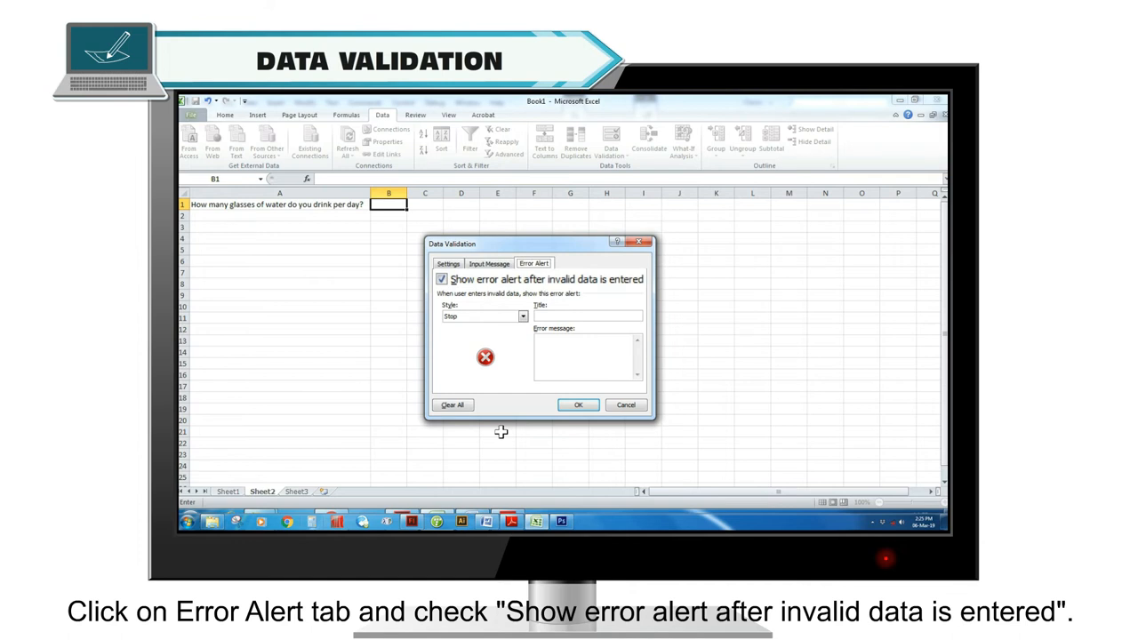
left_click(442, 278)
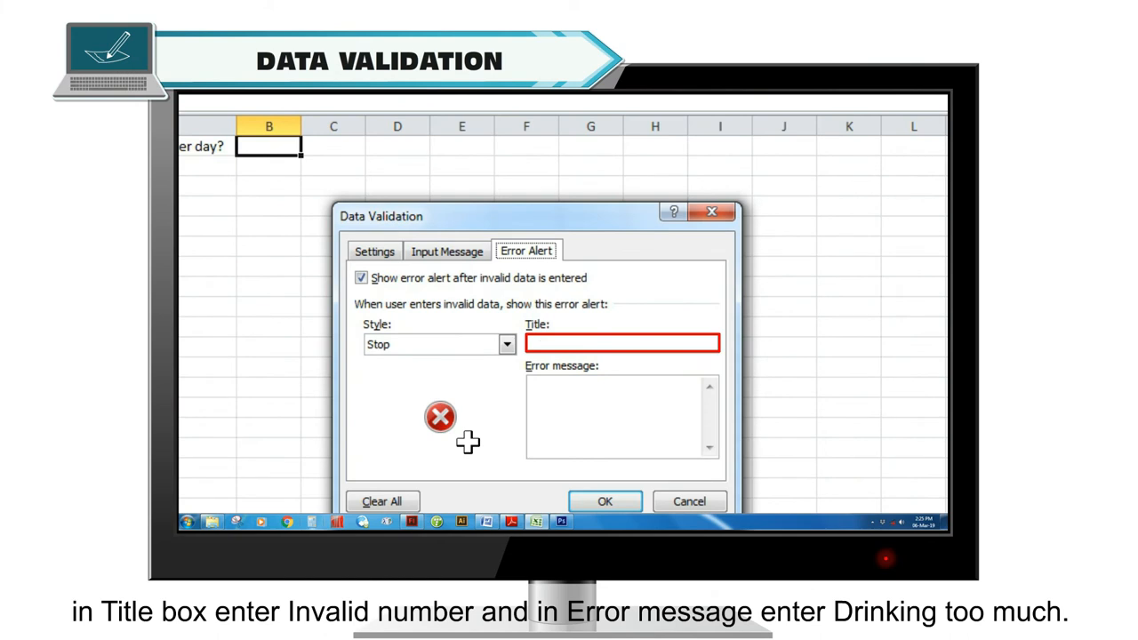
type("Invalid Number")
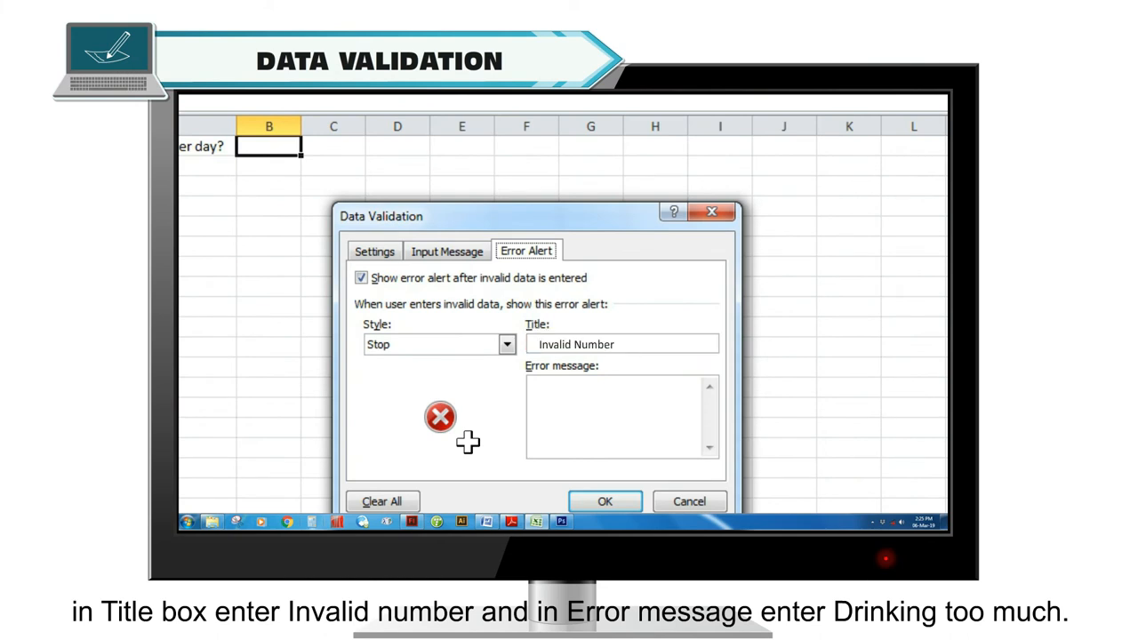
type("Dr")
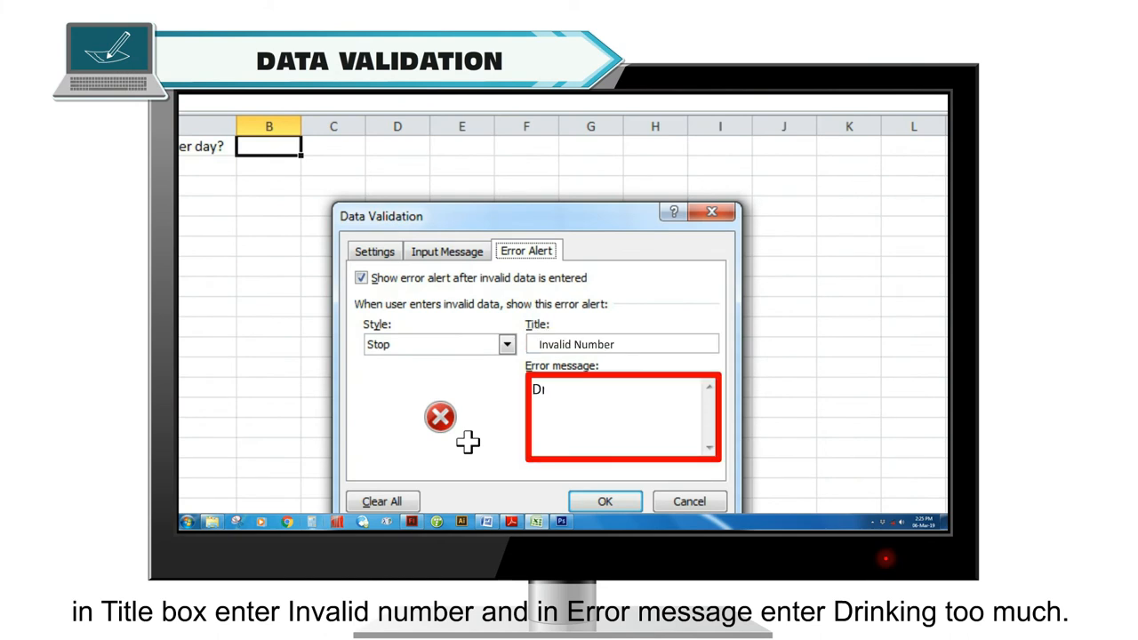
type("Drinking too much")
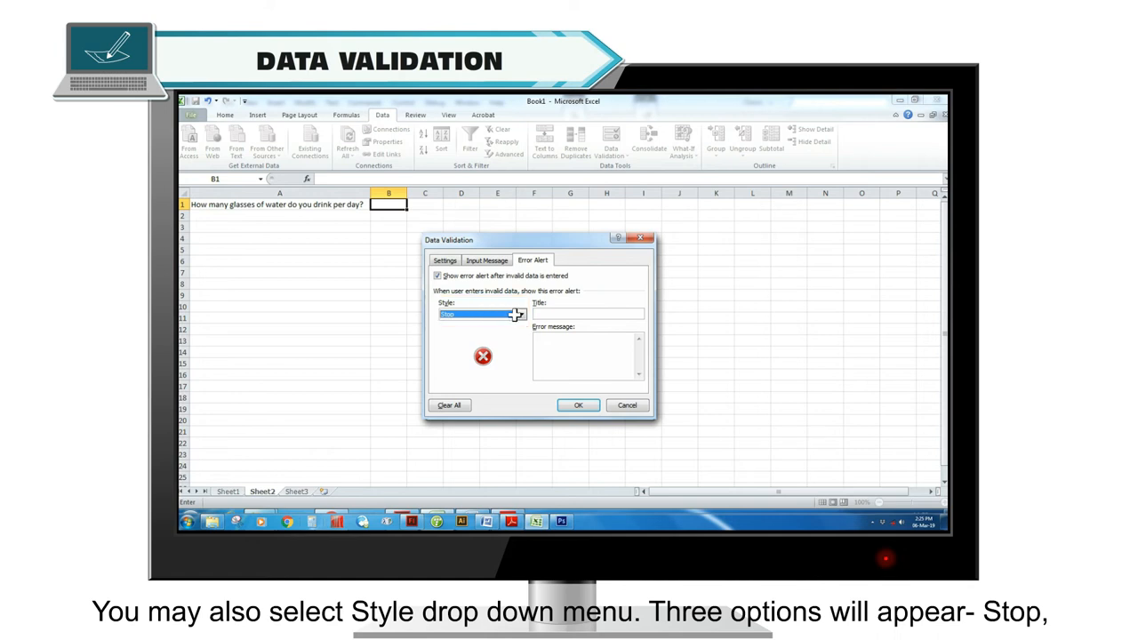
Try the Warning and Information alert styles, then keep Stop and confirm the rule
left_click(518, 315)
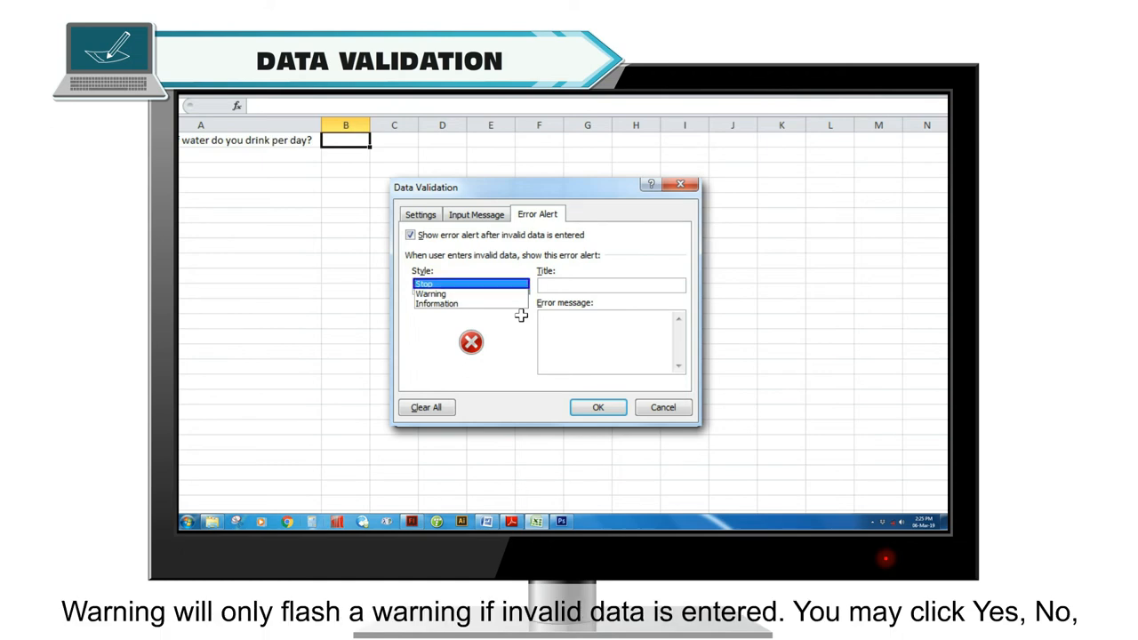
left_click(431, 294)
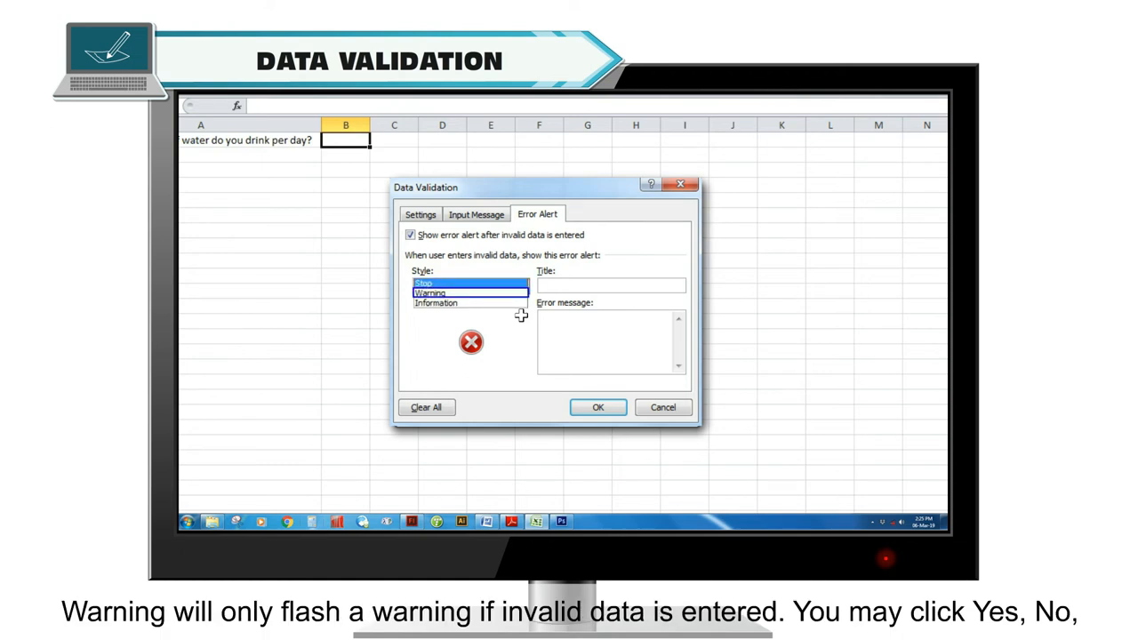
left_click(429, 292)
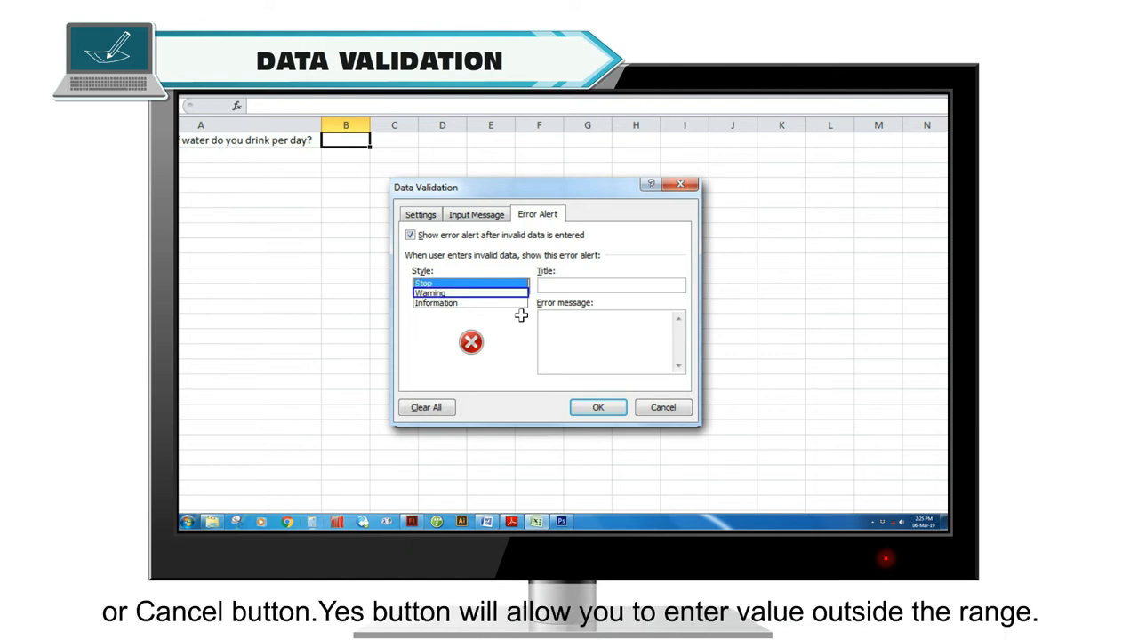
left_click(430, 293)
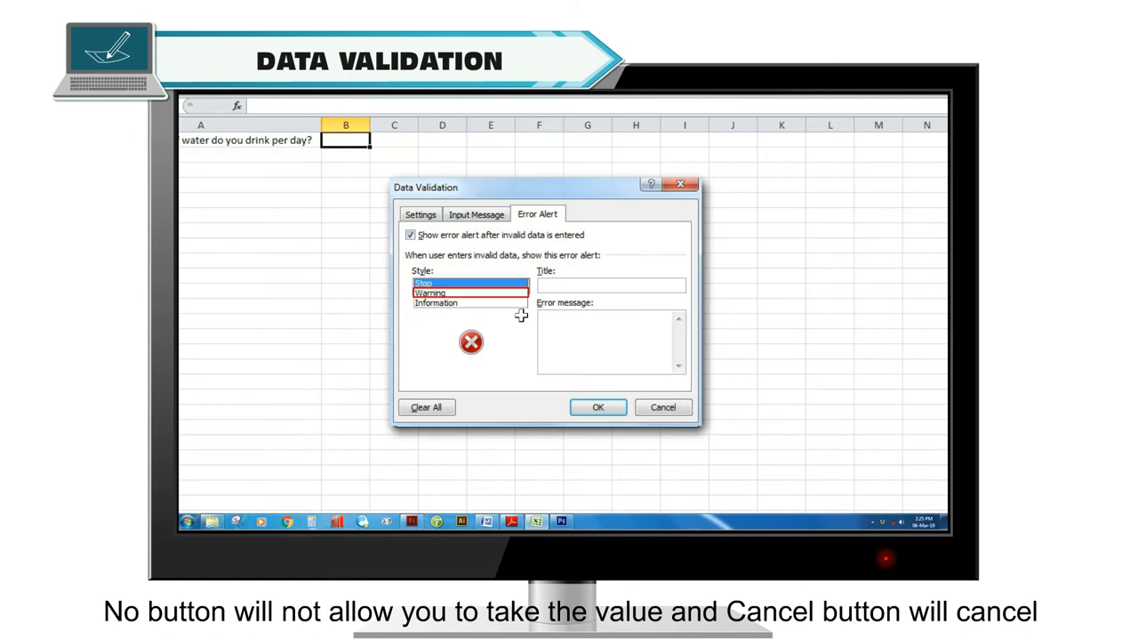
left_click(431, 293)
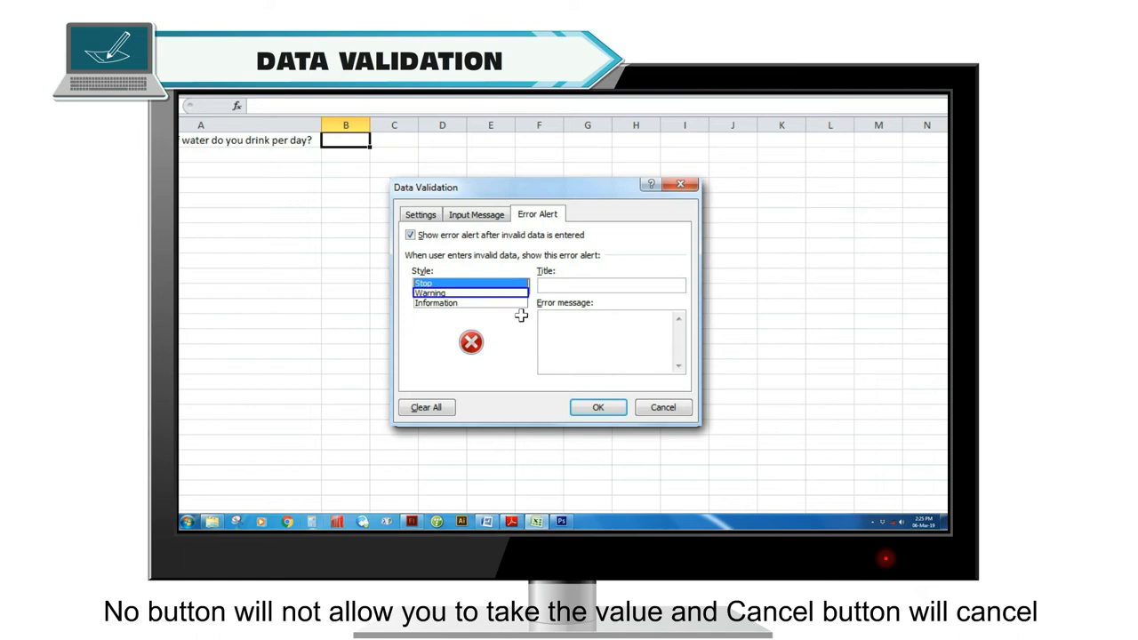
left_click(429, 294)
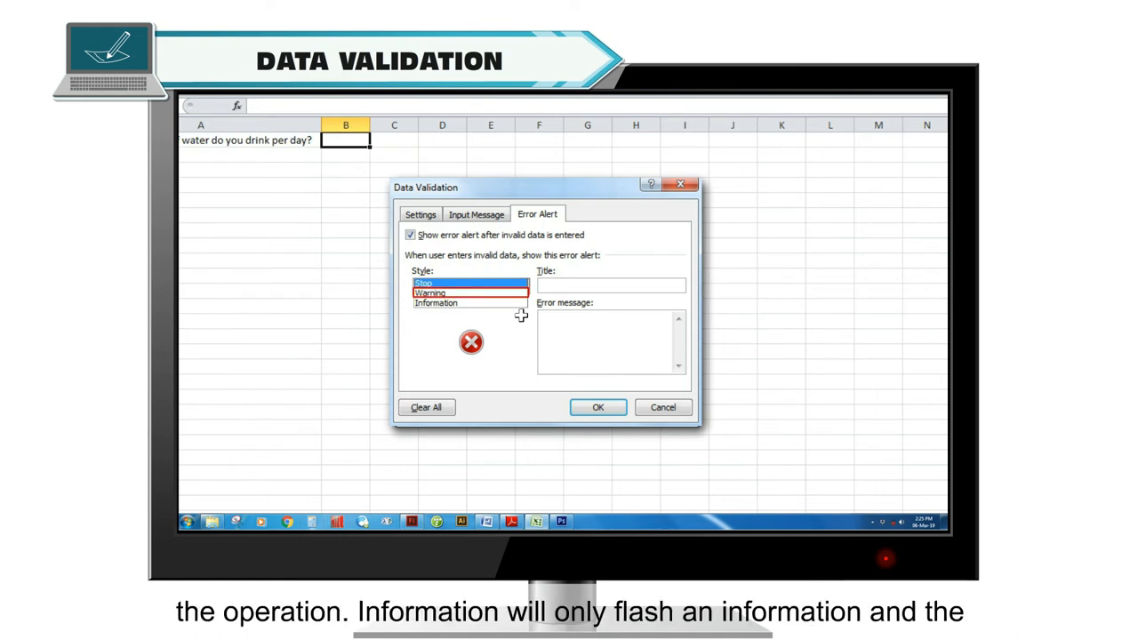
left_click(436, 303)
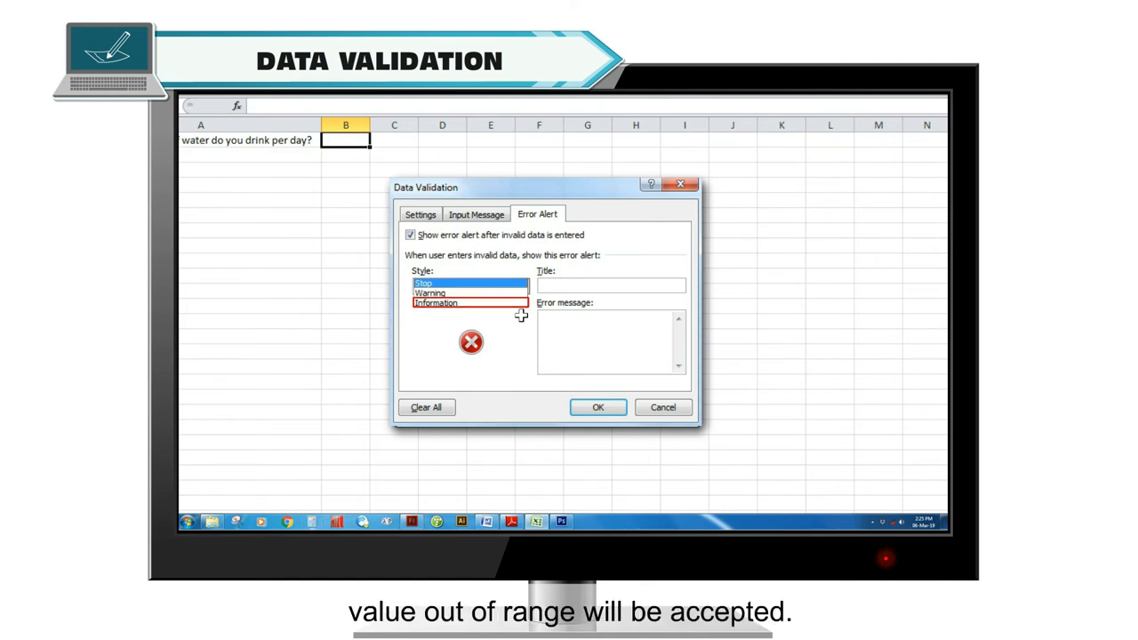
left_click(423, 282)
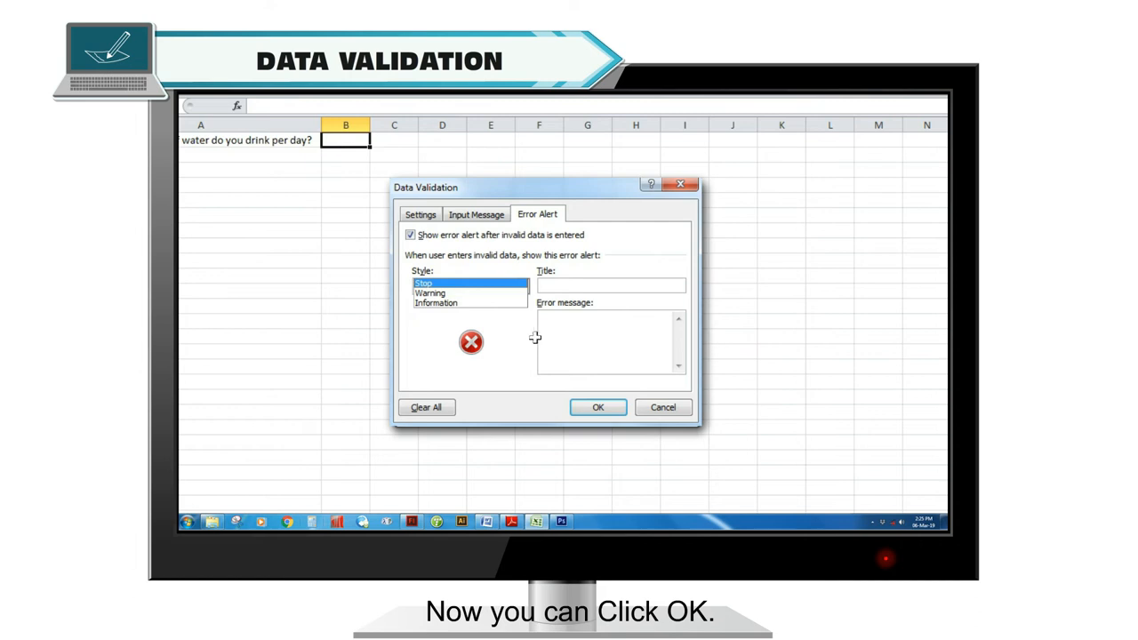
left_click(597, 407)
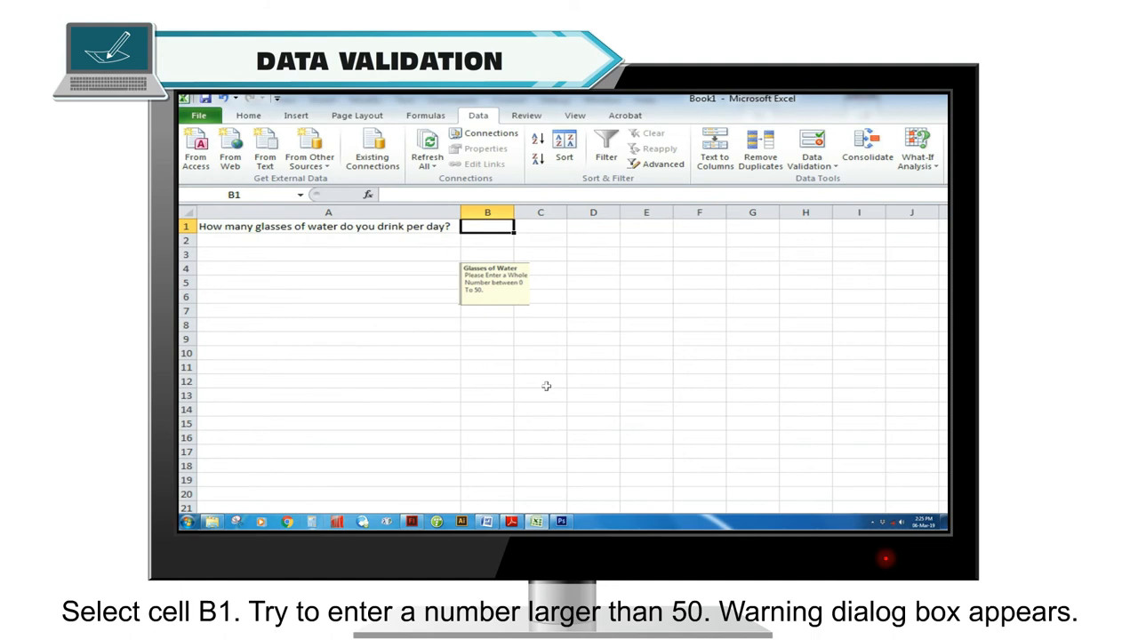
Enter 61 into B1 to trigger the 0–50 validation alert
type("61")
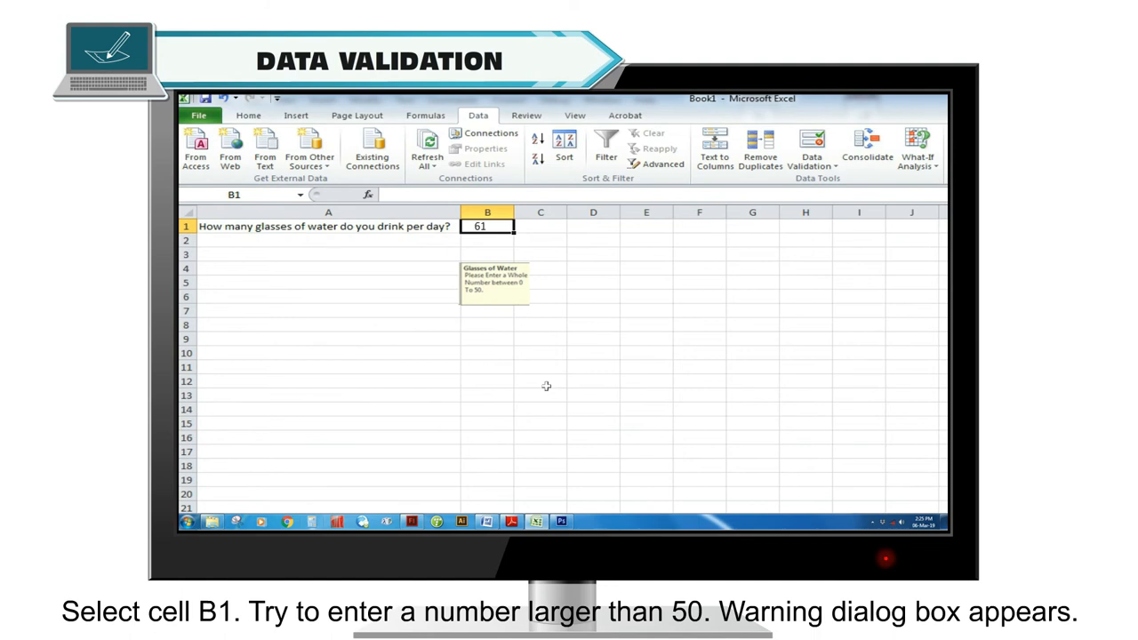
key("enter")
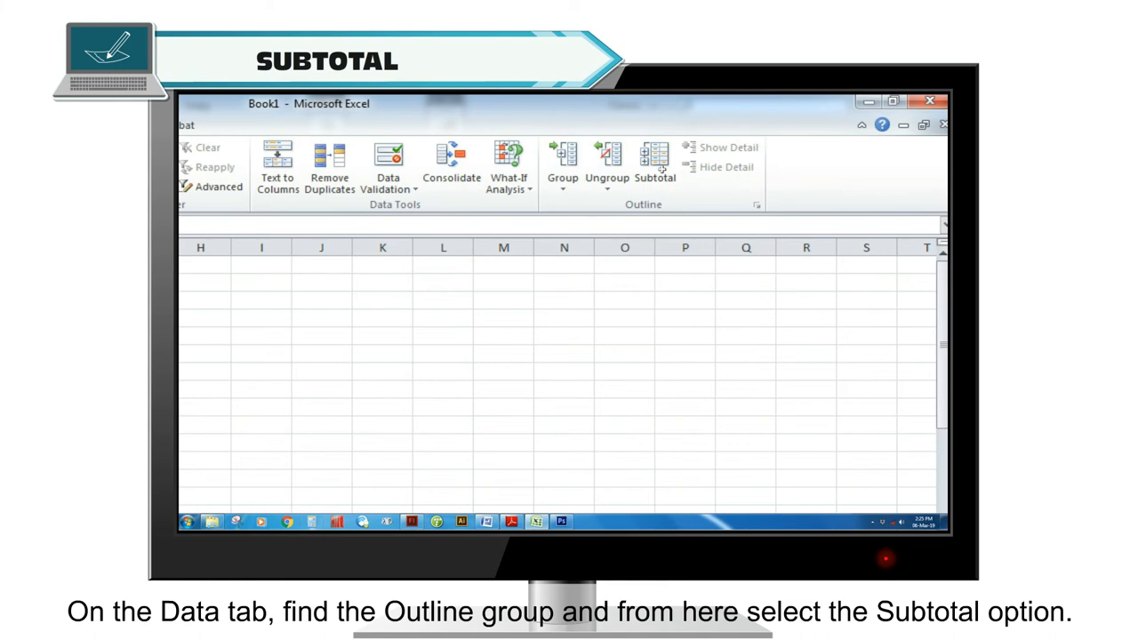
Apply subtotals summing English, Hindi, Maths and Evs at each SI.NO change
left_click(655, 165)
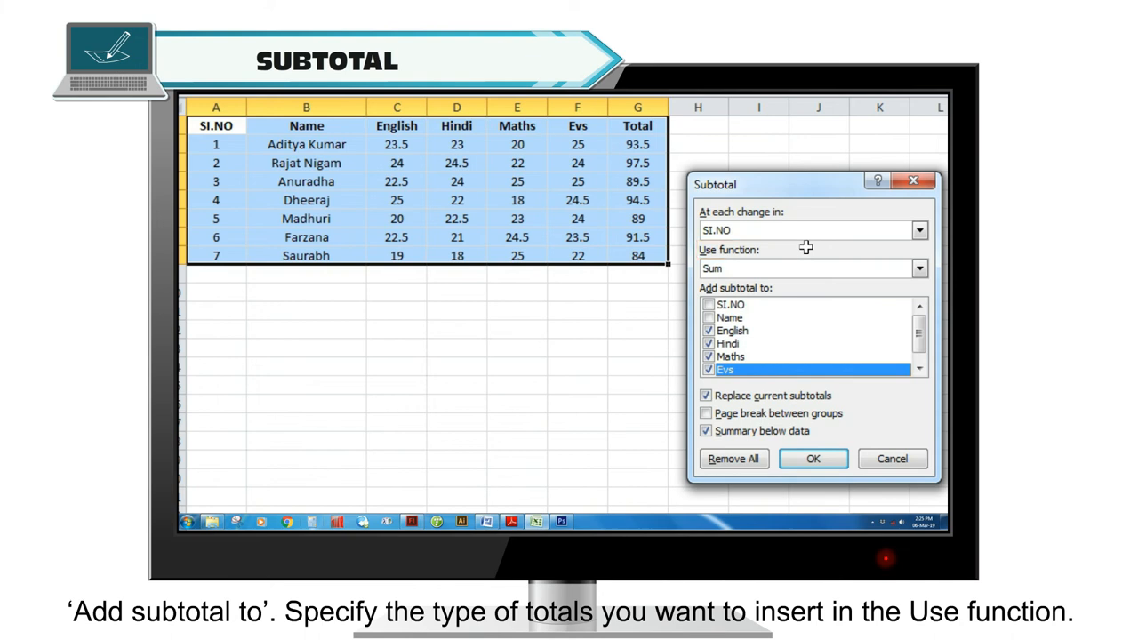
left_click(812, 458)
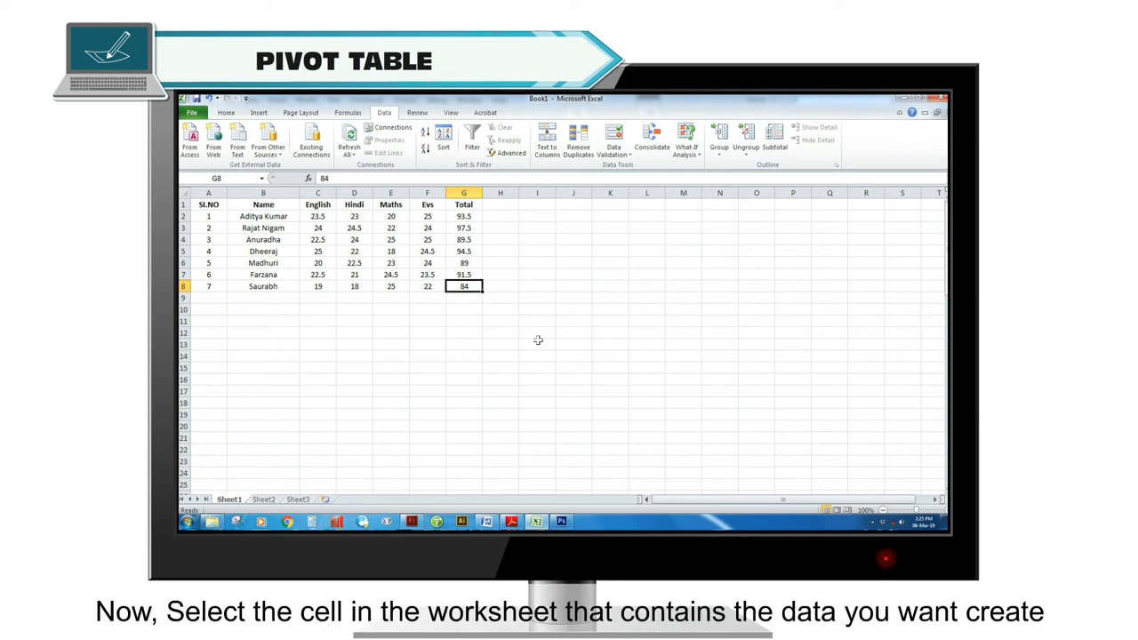
Select the marks table A1:G8 and begin inserting a PivotTable from it
left_click_drag(212, 207, 471, 287)
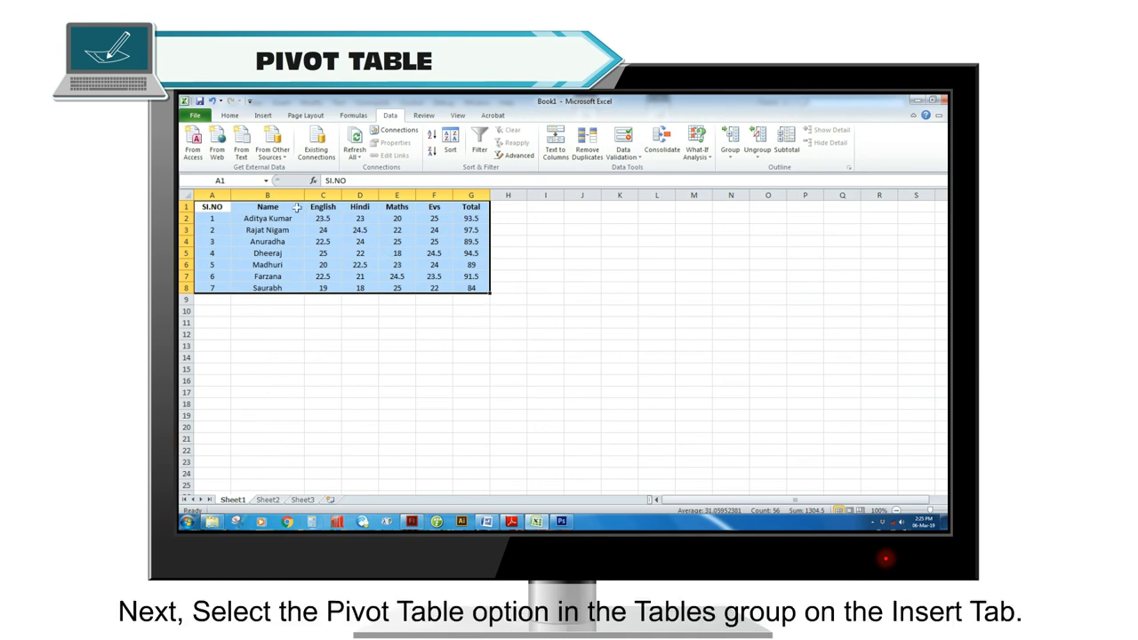
left_click(207, 162)
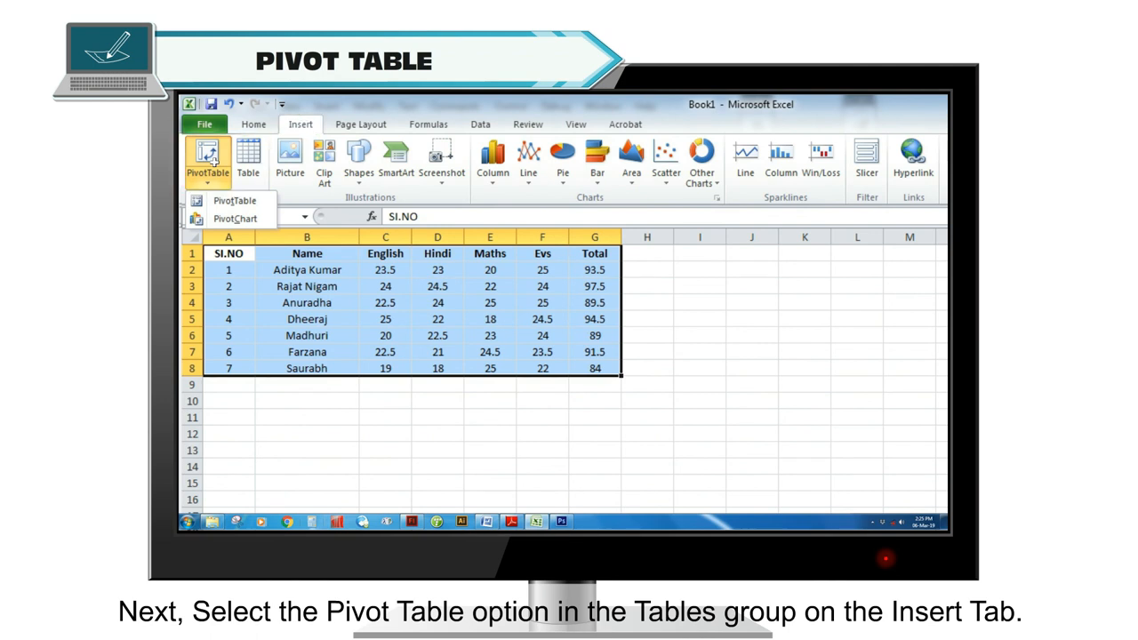
left_click(234, 200)
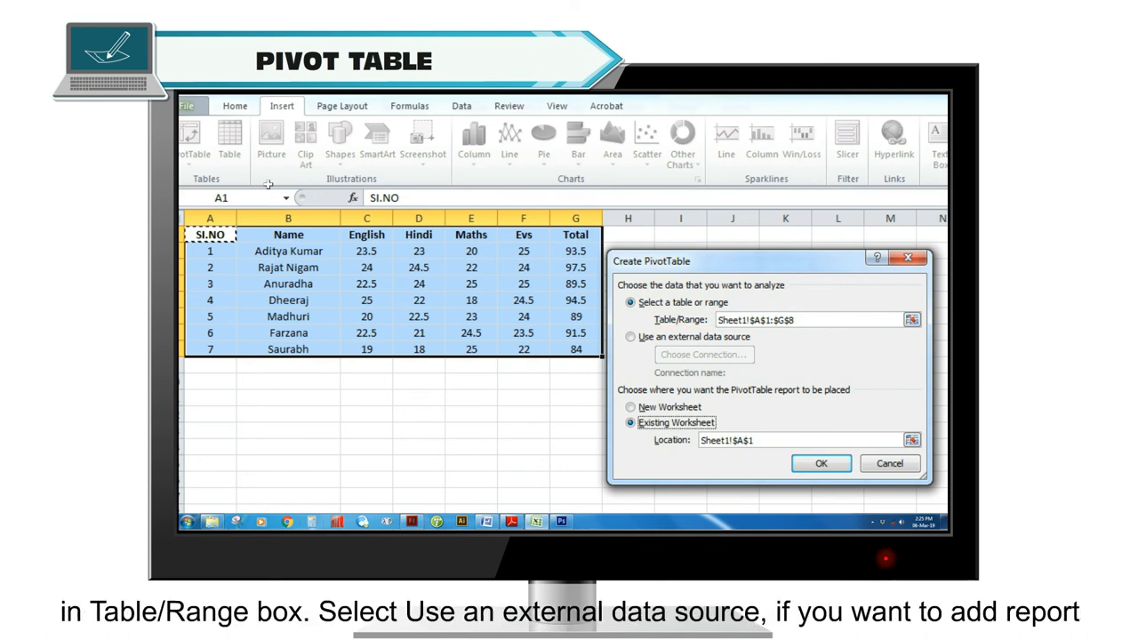
Create an empty PivotTable on a new sheet from source Sheet1!$A$1:$G$8
left_click(601, 337)
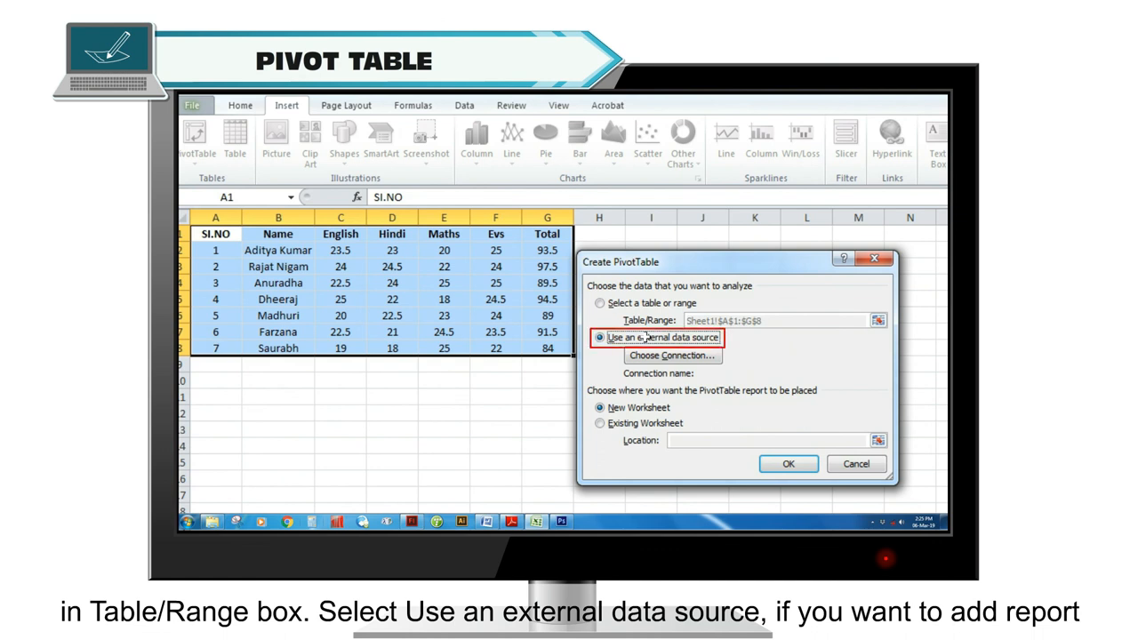
left_click(600, 337)
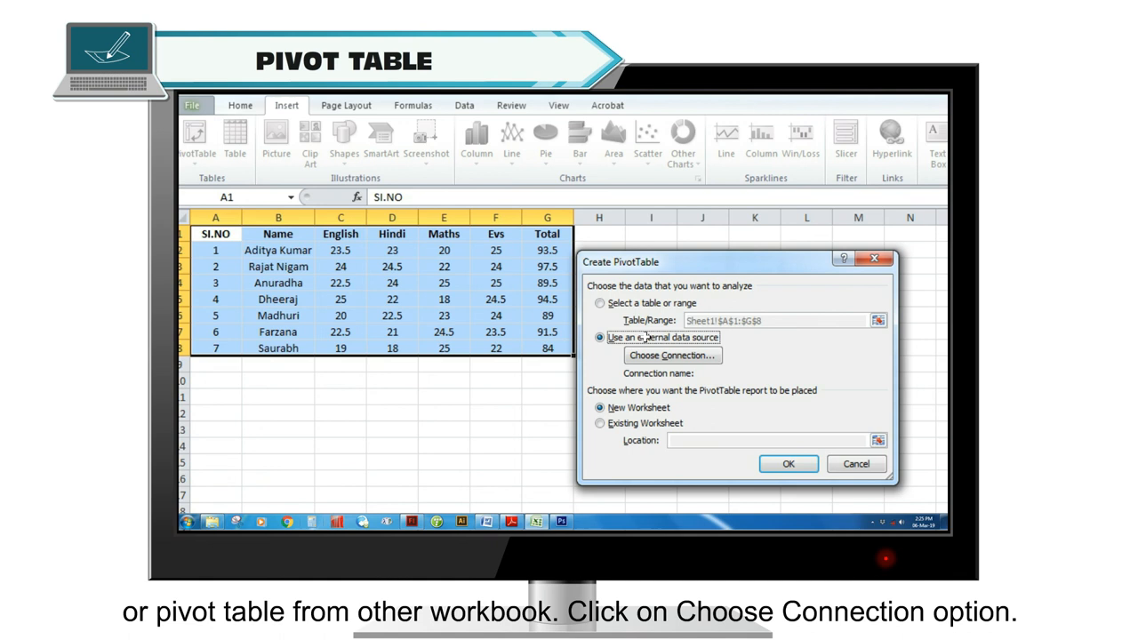
left_click(673, 355)
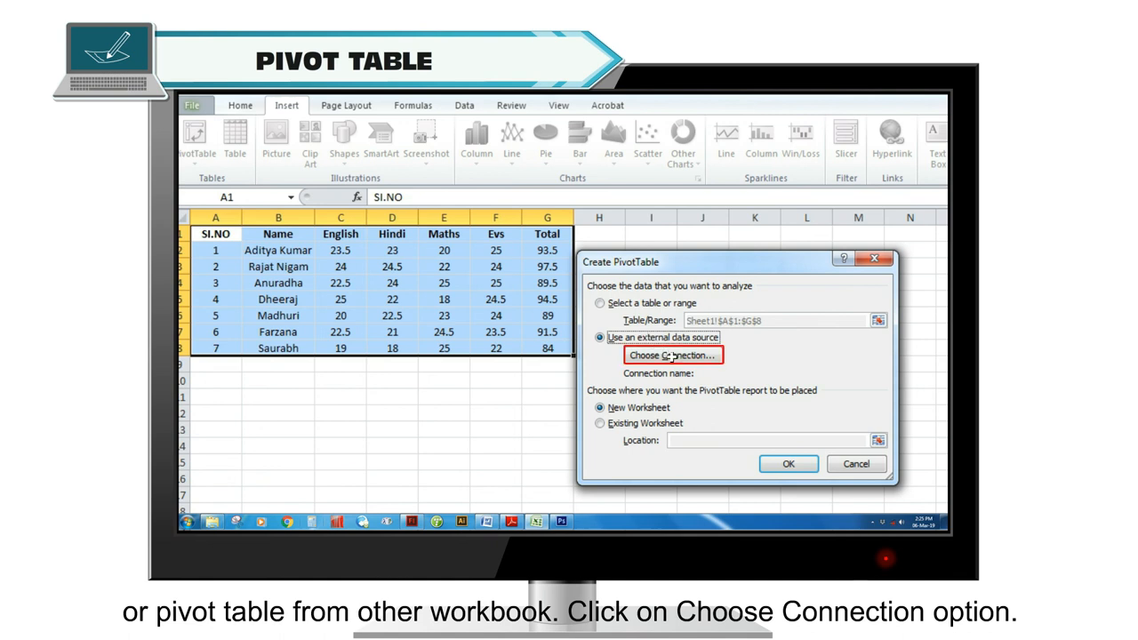
left_click(671, 355)
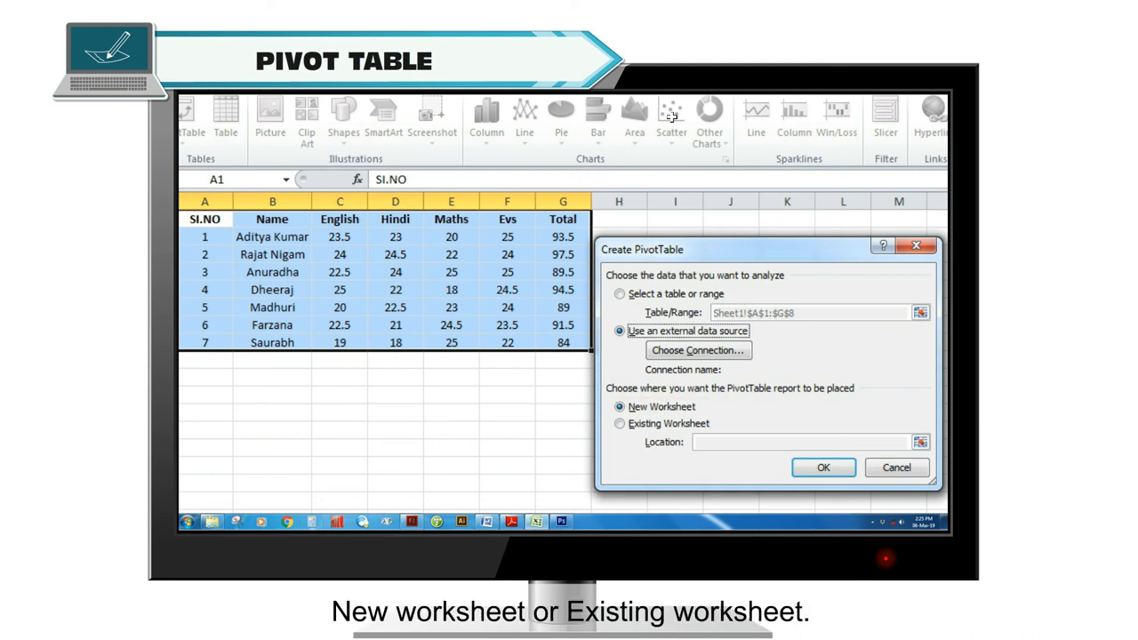
left_click(620, 424)
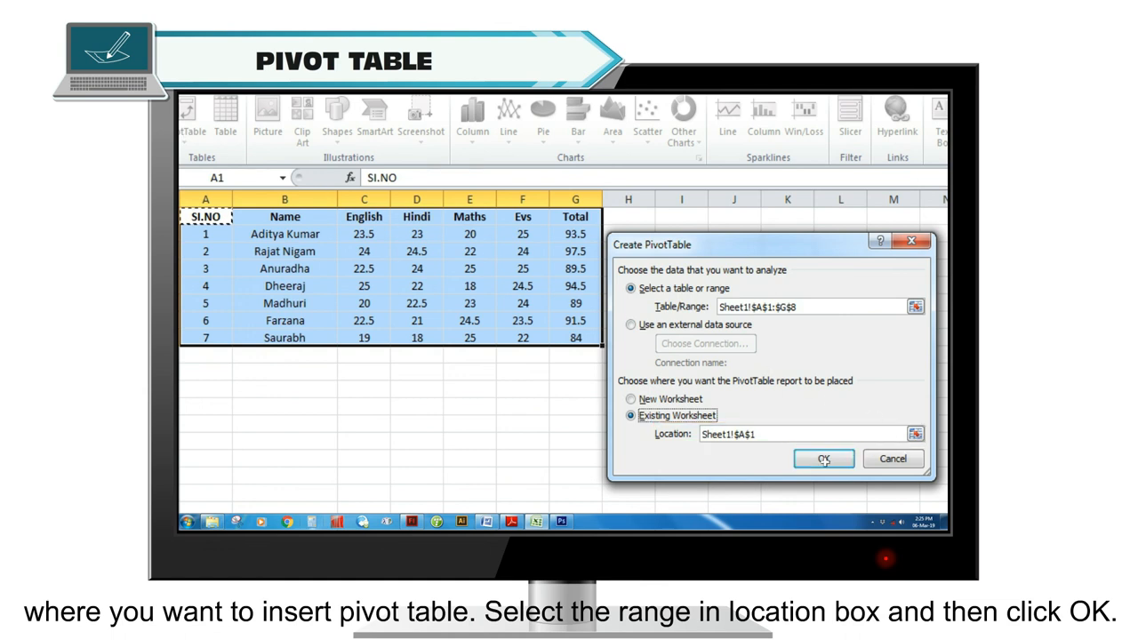
left_click(821, 458)
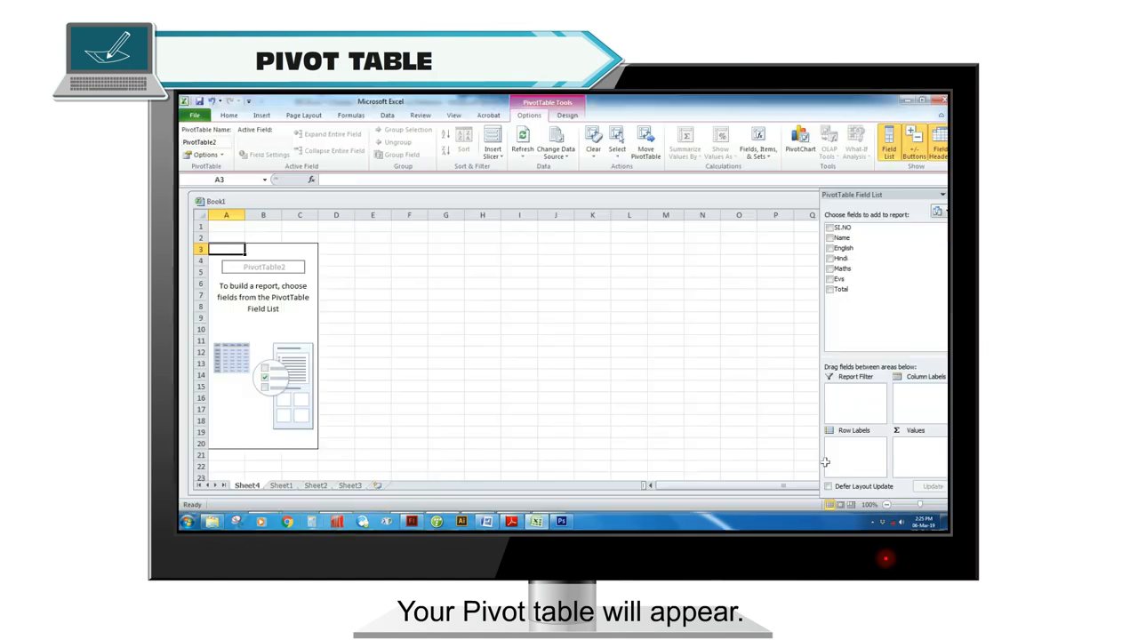